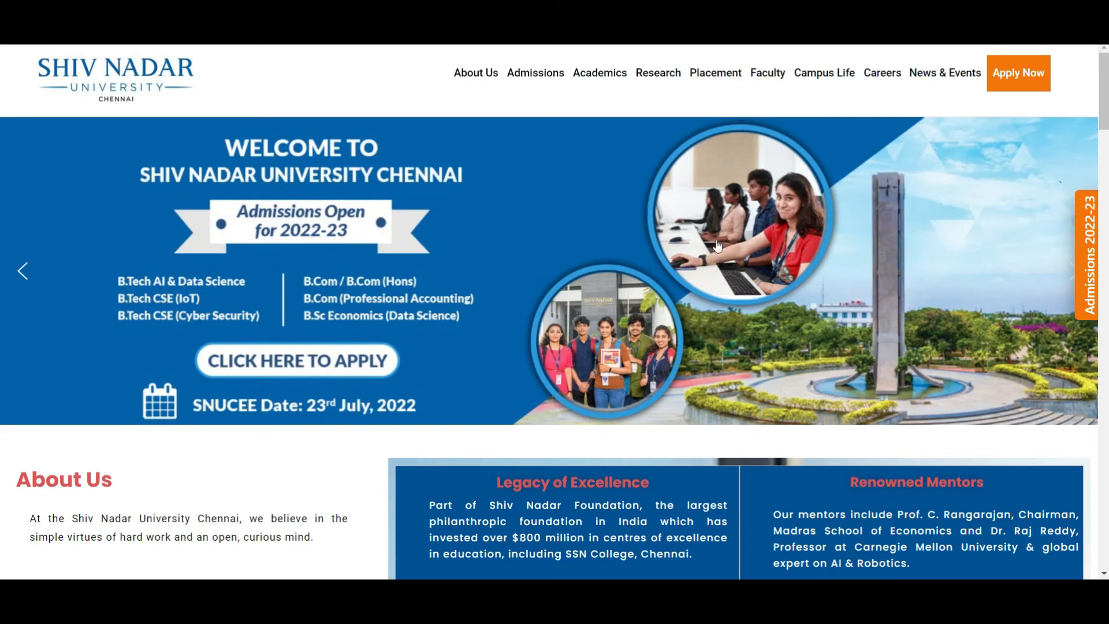
Step: Open the Placements page and scroll to the Top Employment Partners logos
scroll("down", 3)
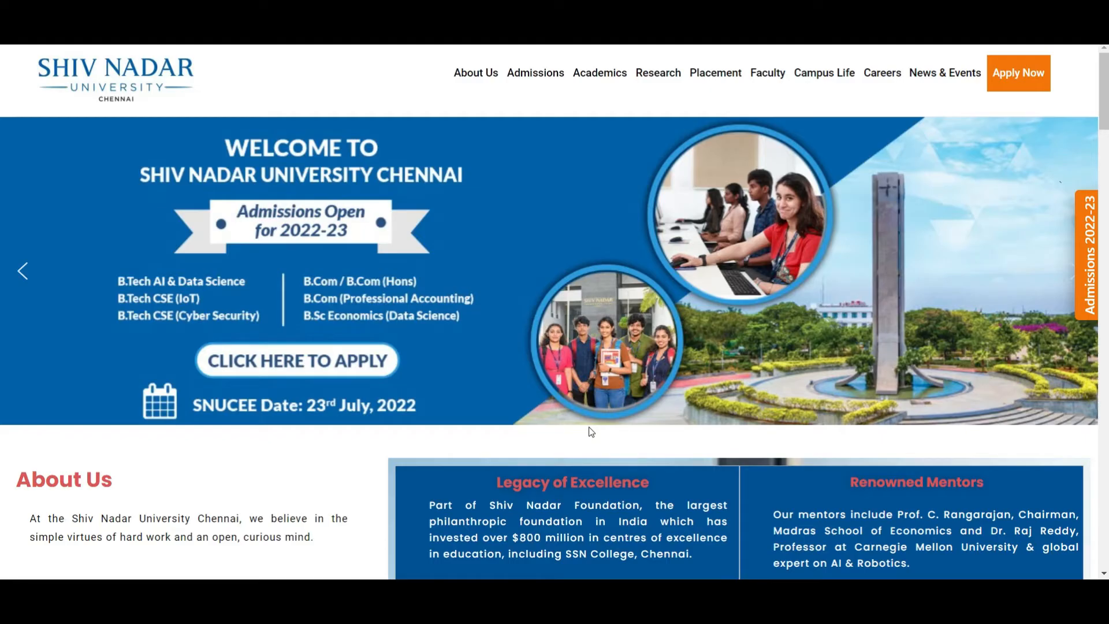
mouse_move(248, 215)
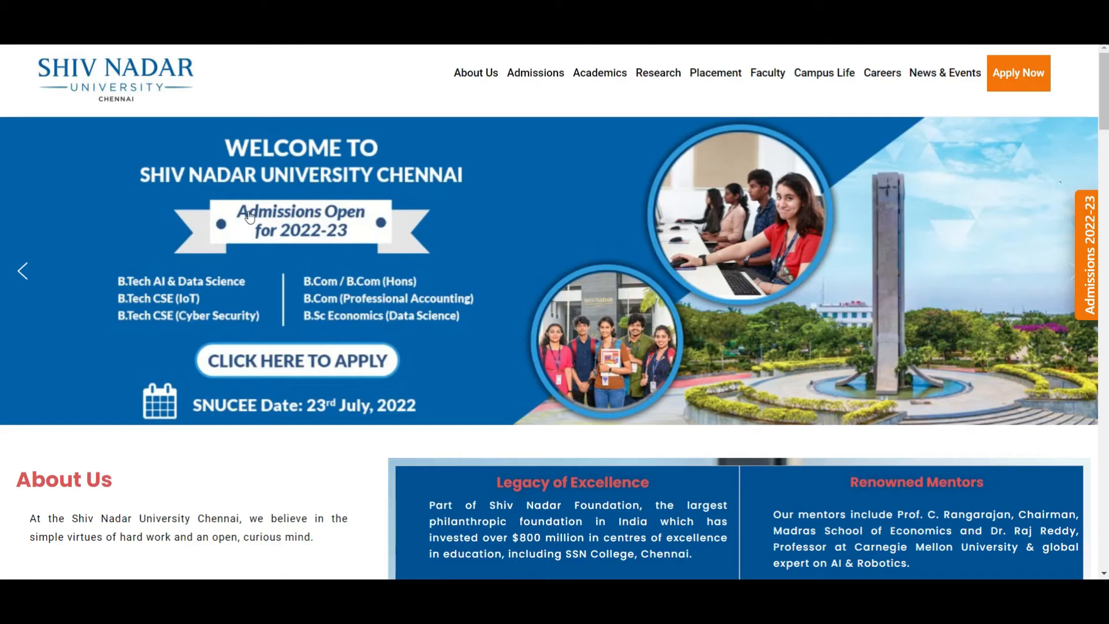
mouse_move(649, 100)
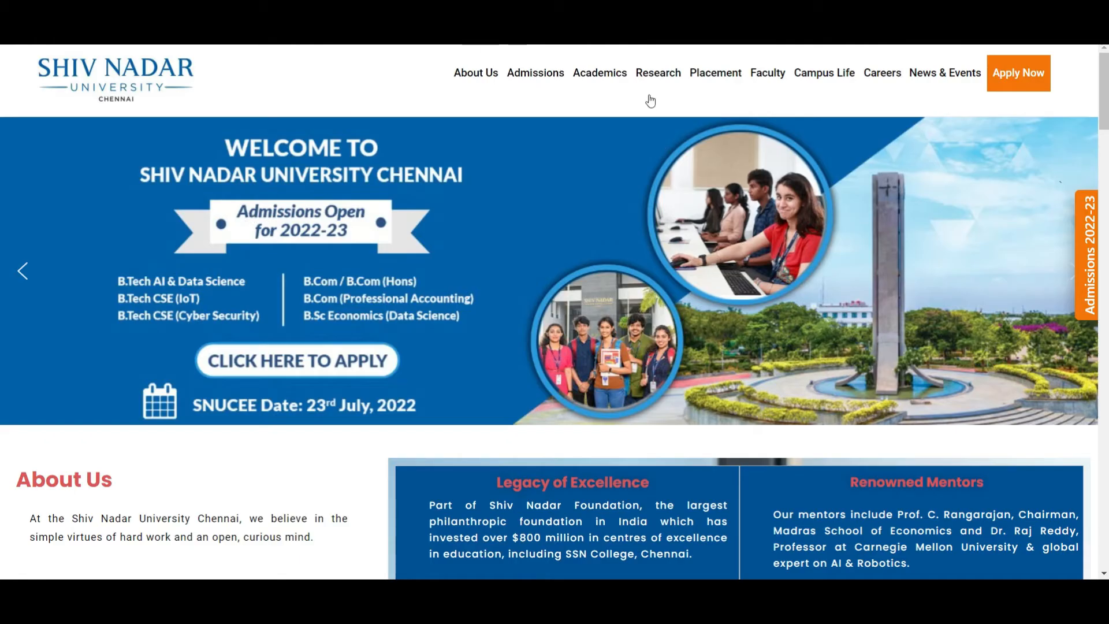
mouse_move(499, 126)
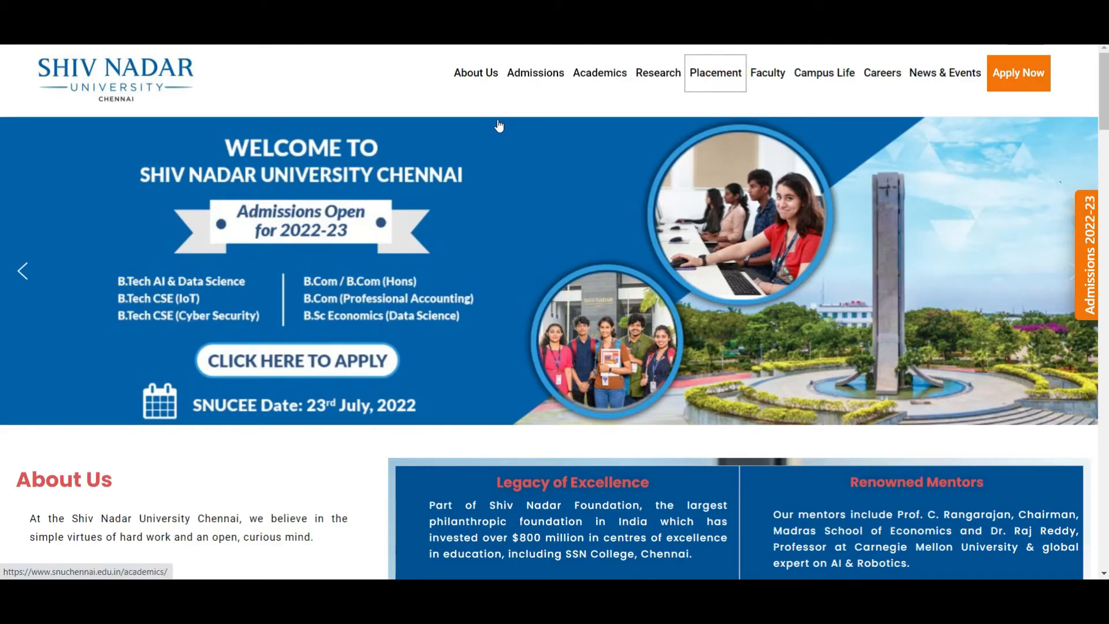
left_click(714, 72)
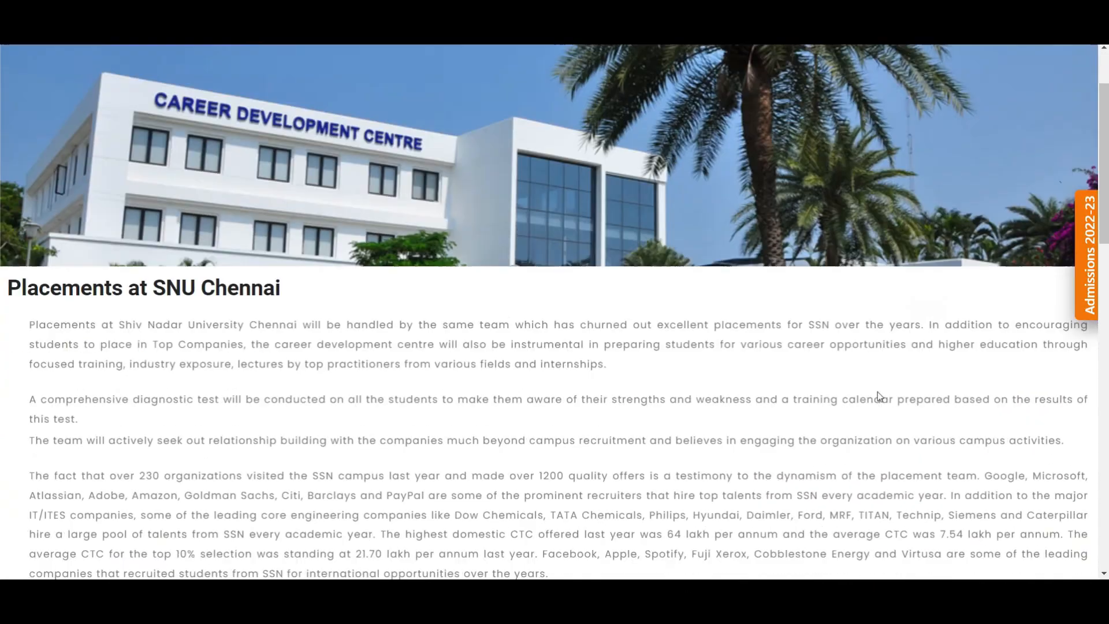
scroll("down", 3)
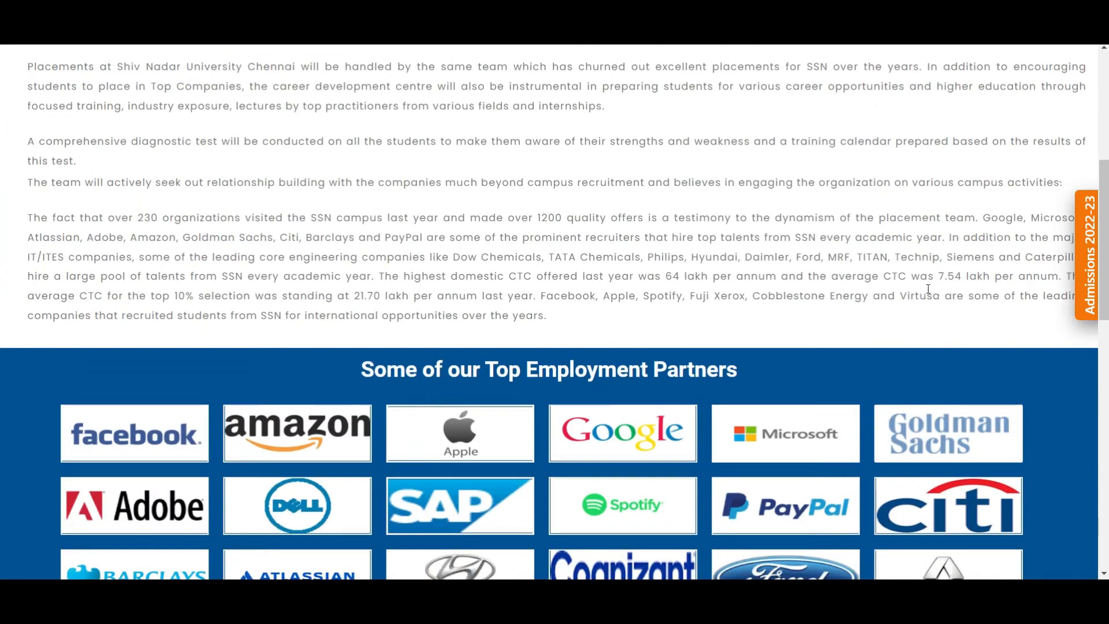
left_click_drag(933, 276, 1026, 276)
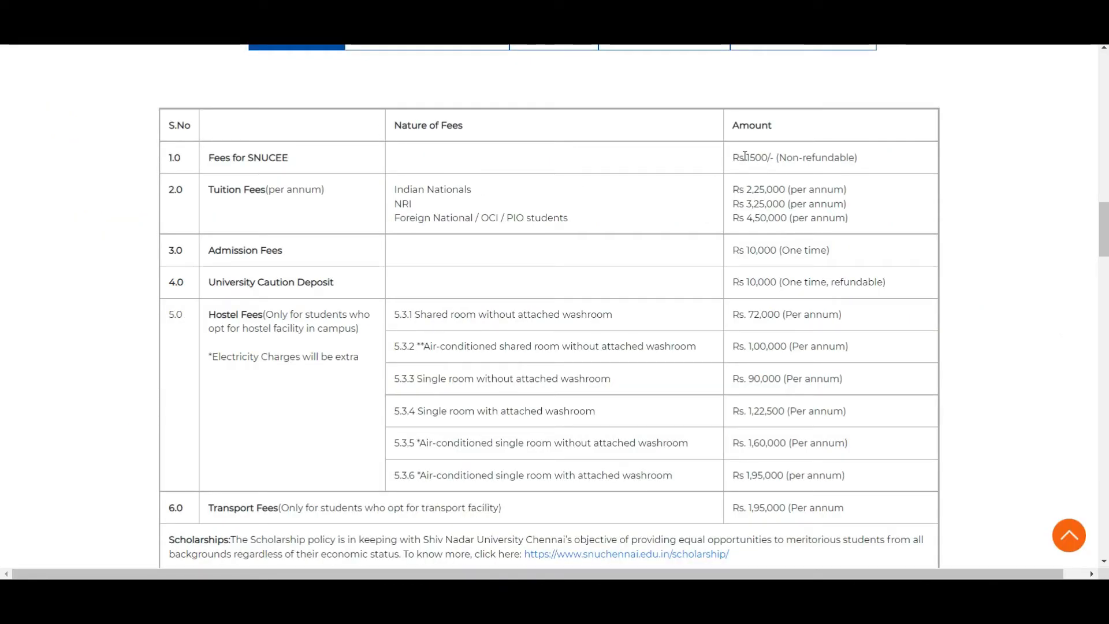
mouse_move(905, 157)
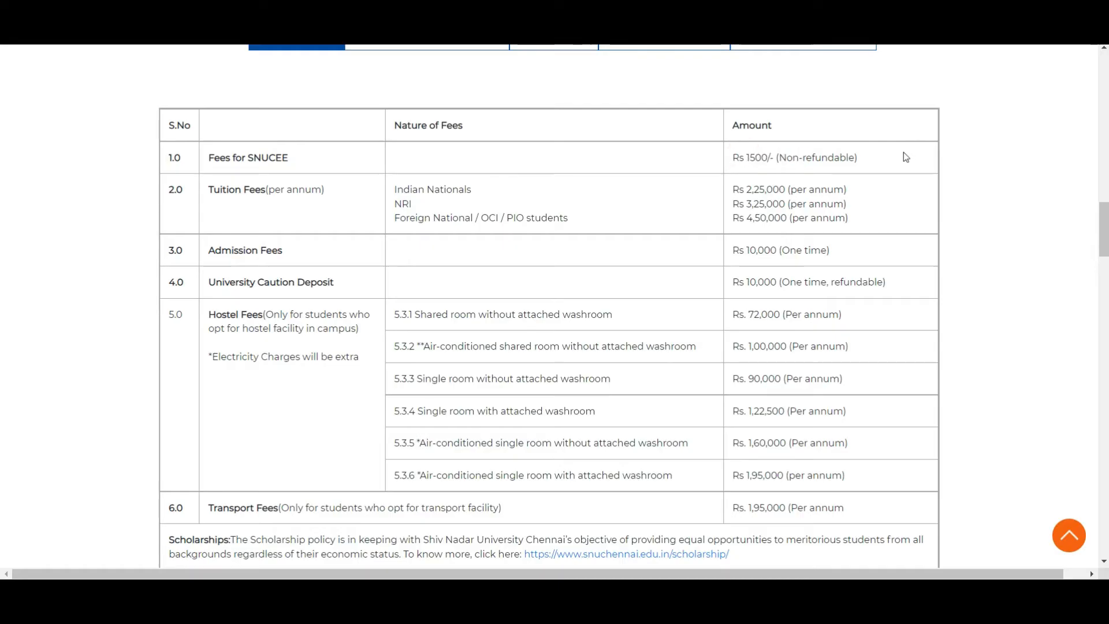
mouse_move(665, 255)
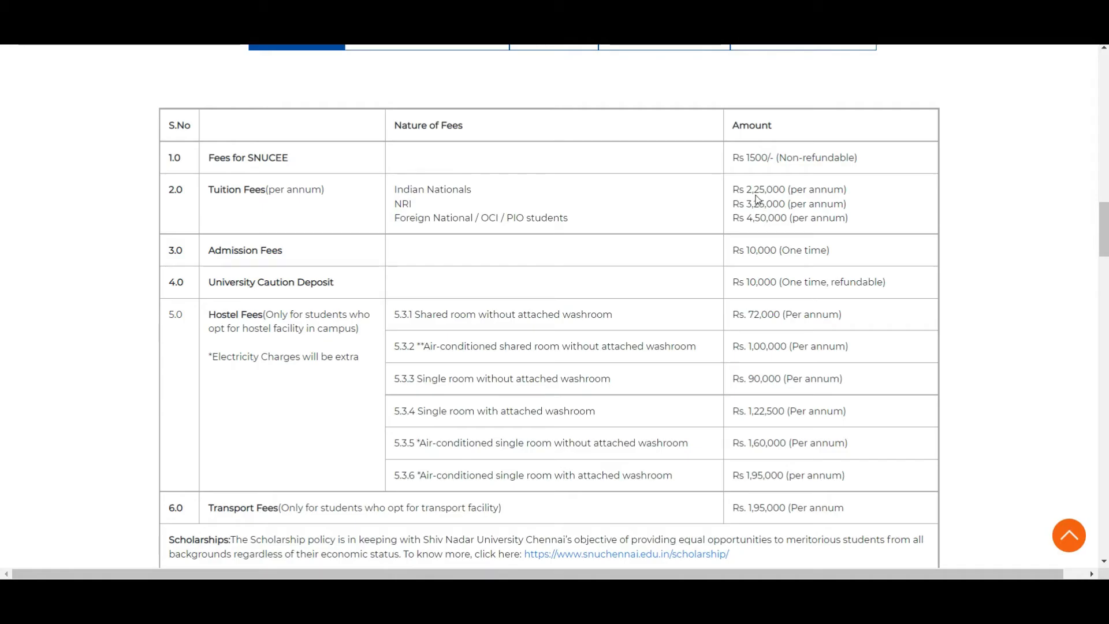
mouse_move(749, 251)
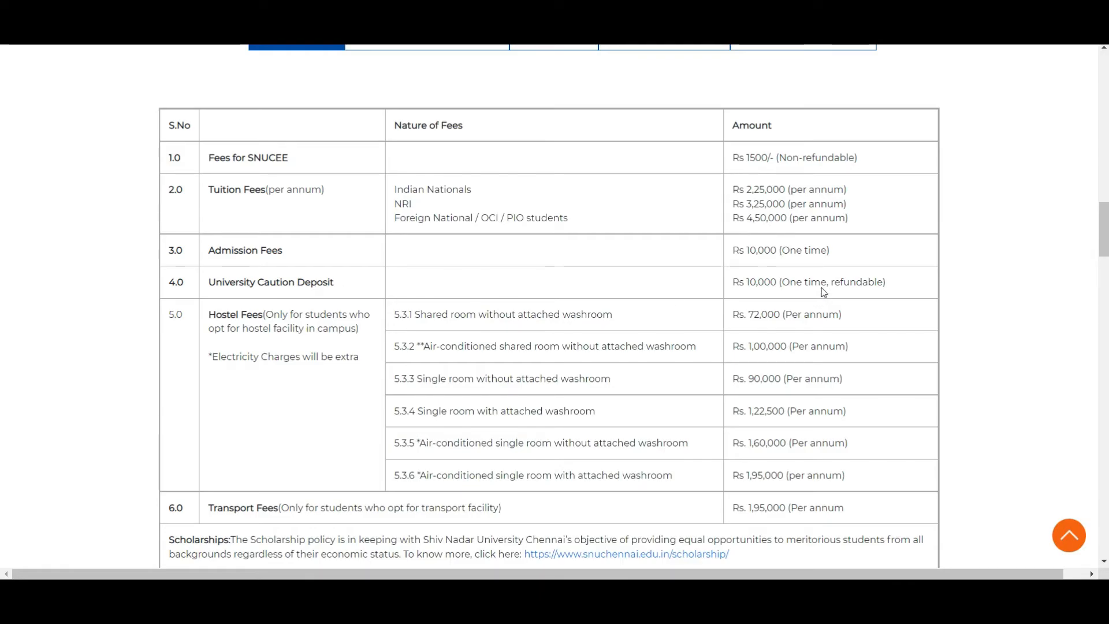
mouse_move(814, 450)
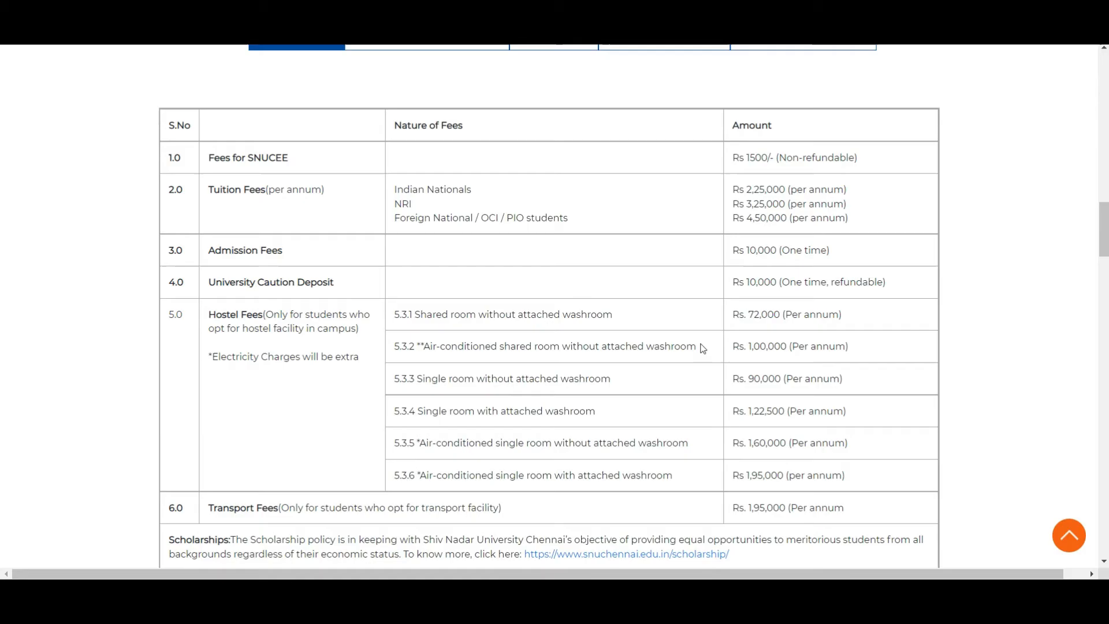
mouse_move(781, 337)
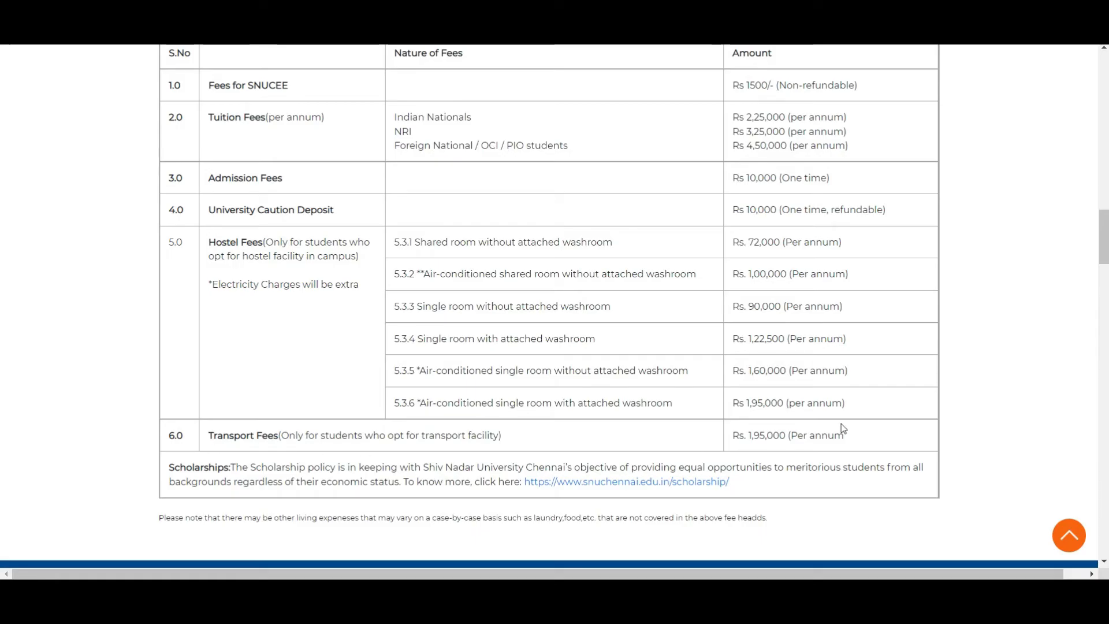
mouse_move(832, 476)
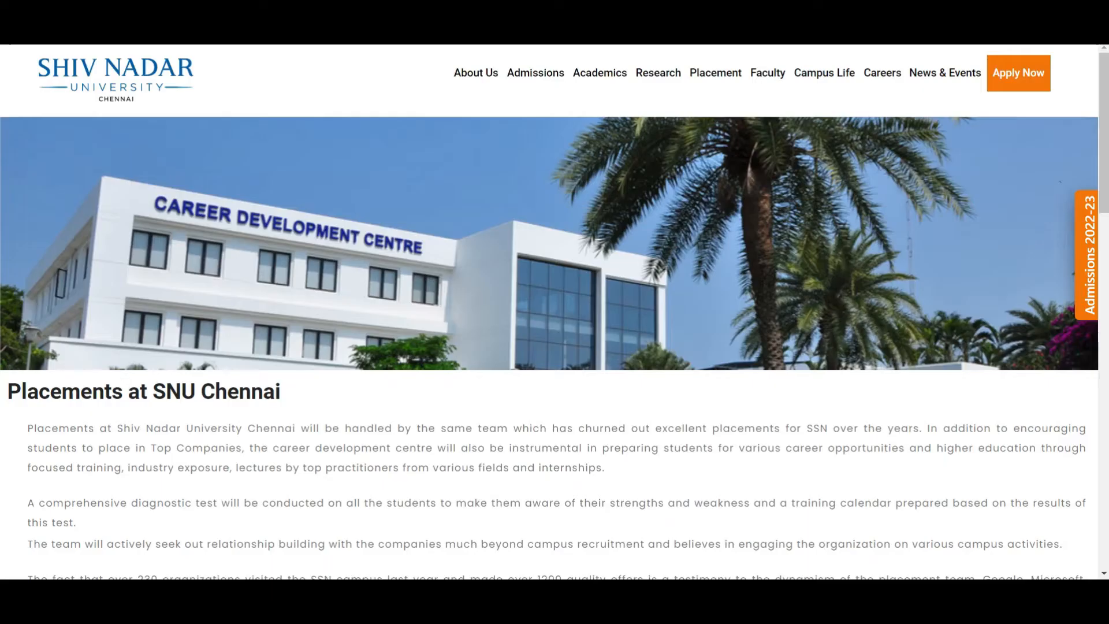
Step: Scroll down to the six-step admission process diagram ending with the final merit list
scroll("down", 3)
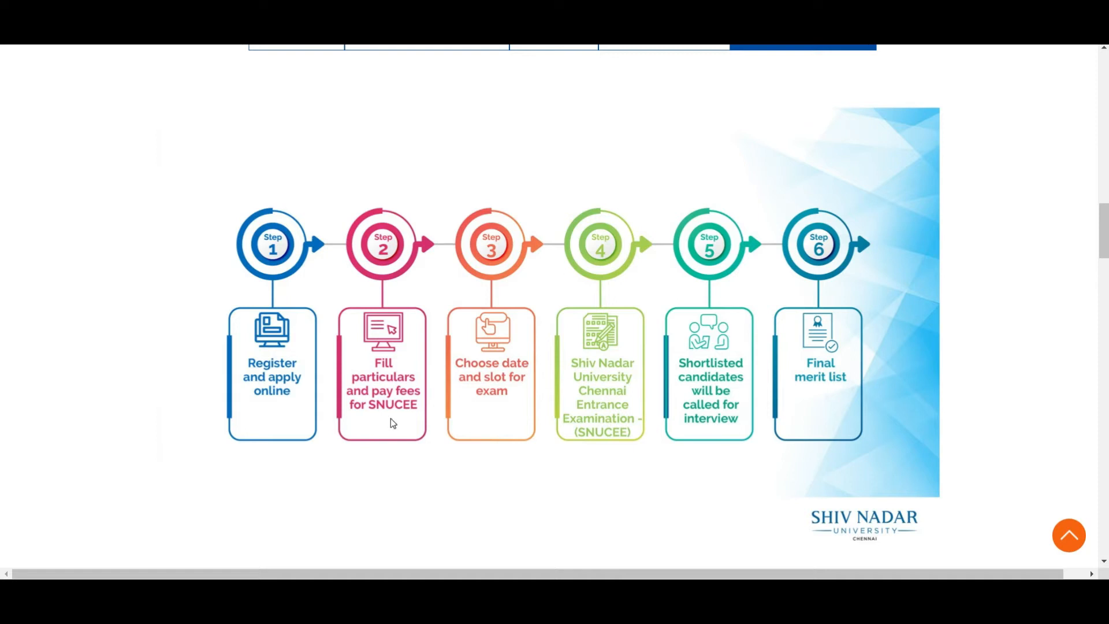
mouse_move(352, 309)
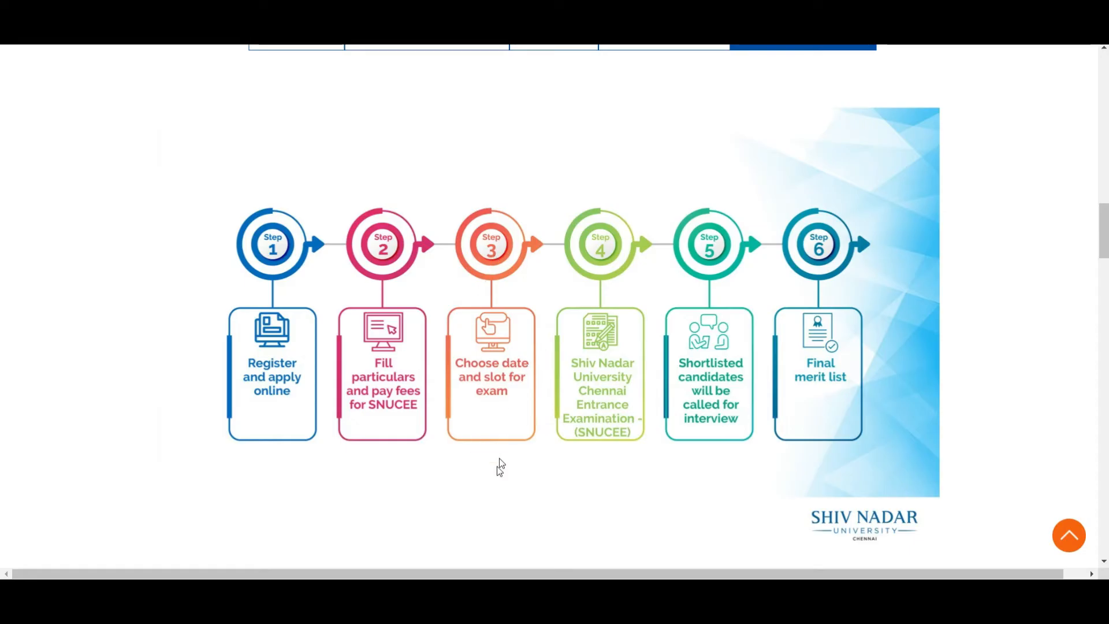
mouse_move(507, 549)
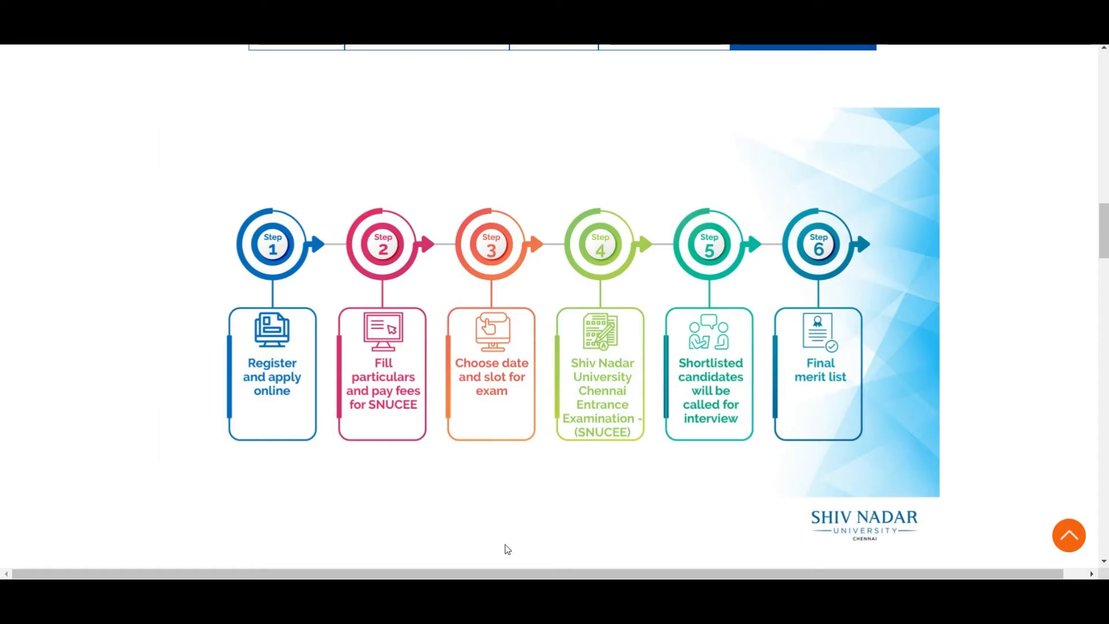
mouse_move(571, 347)
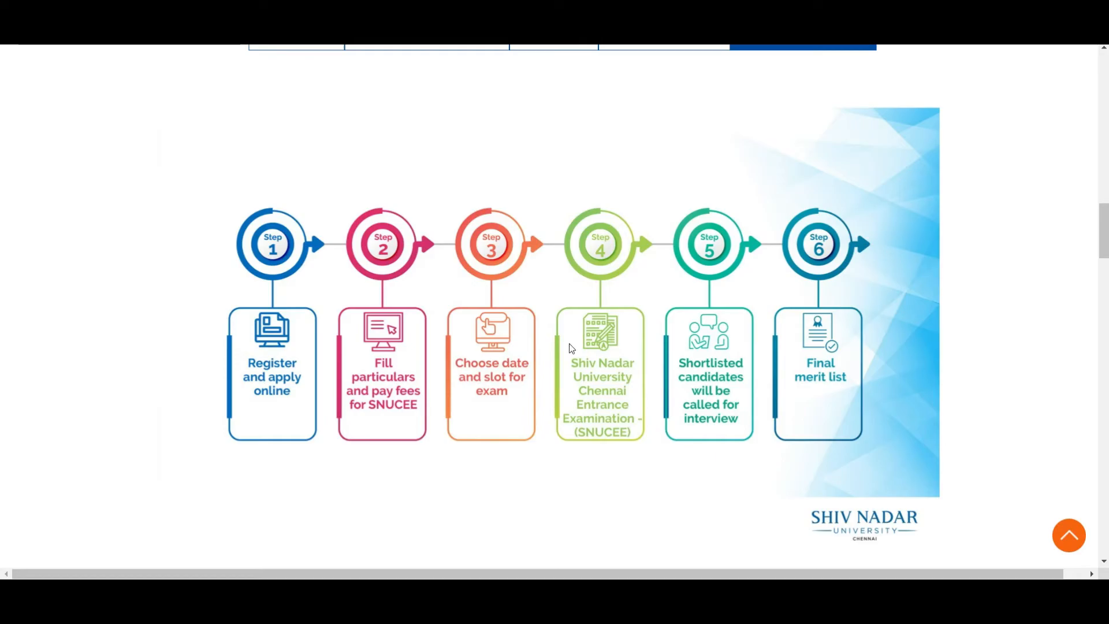
mouse_move(716, 481)
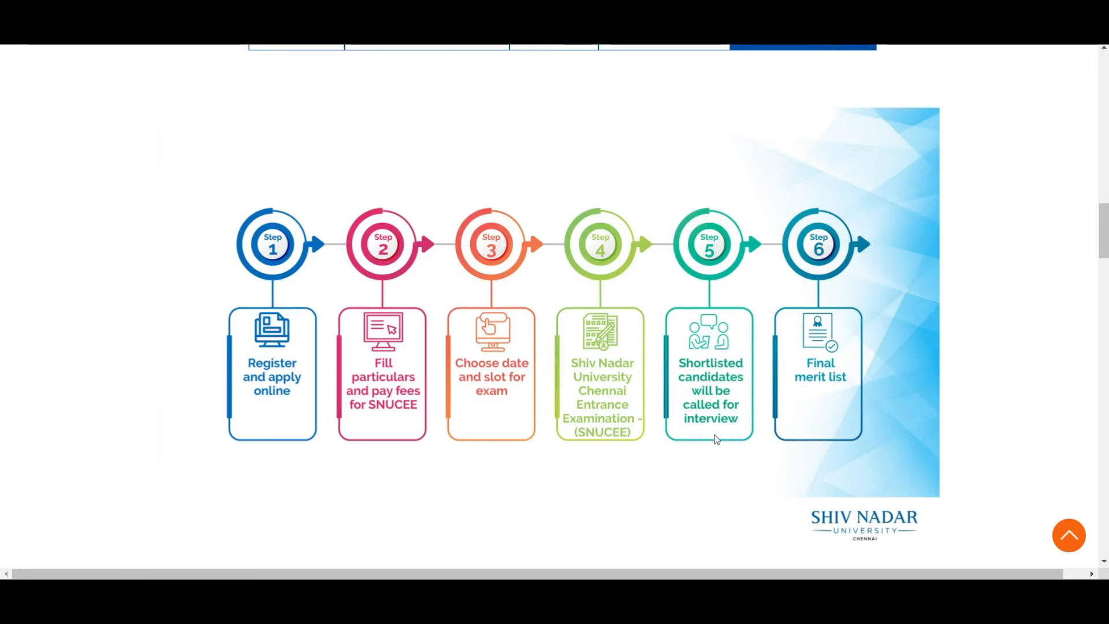
mouse_move(705, 425)
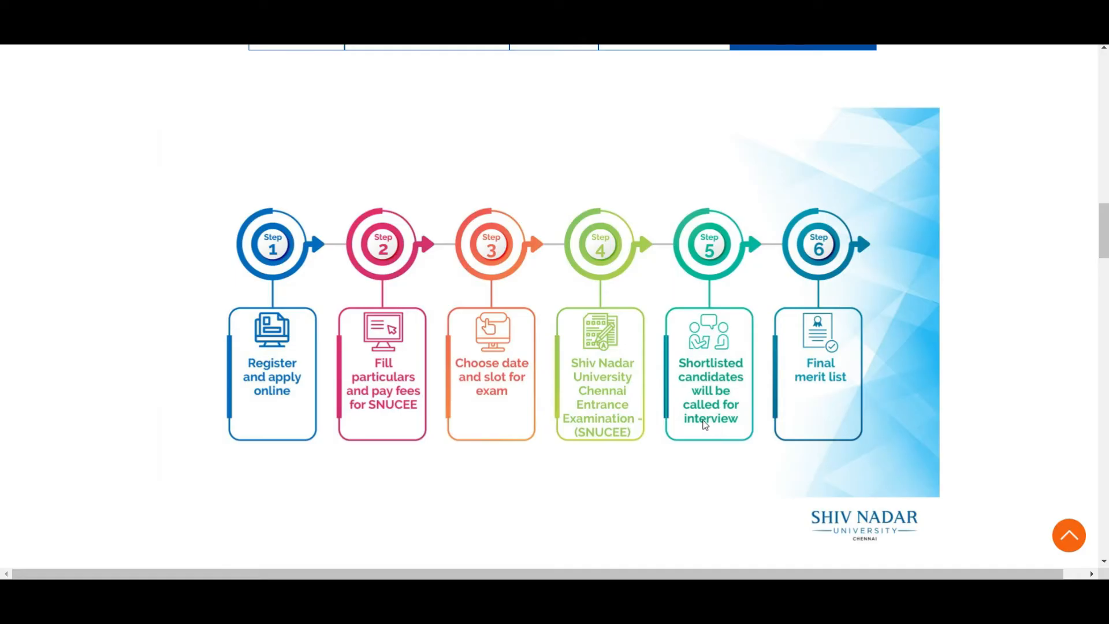
mouse_move(683, 425)
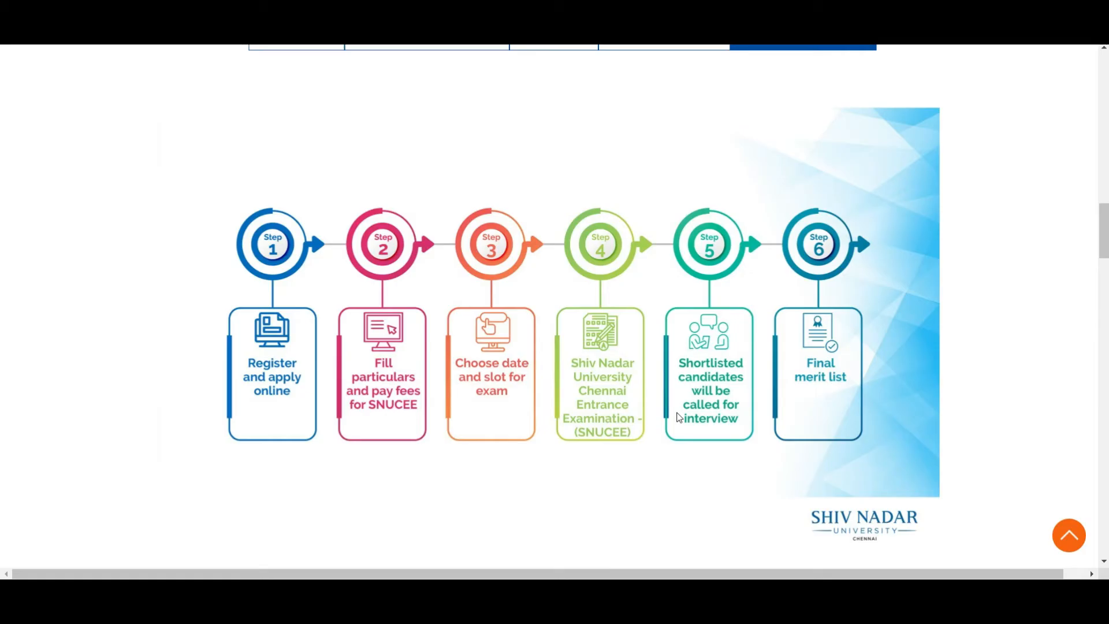
mouse_move(718, 439)
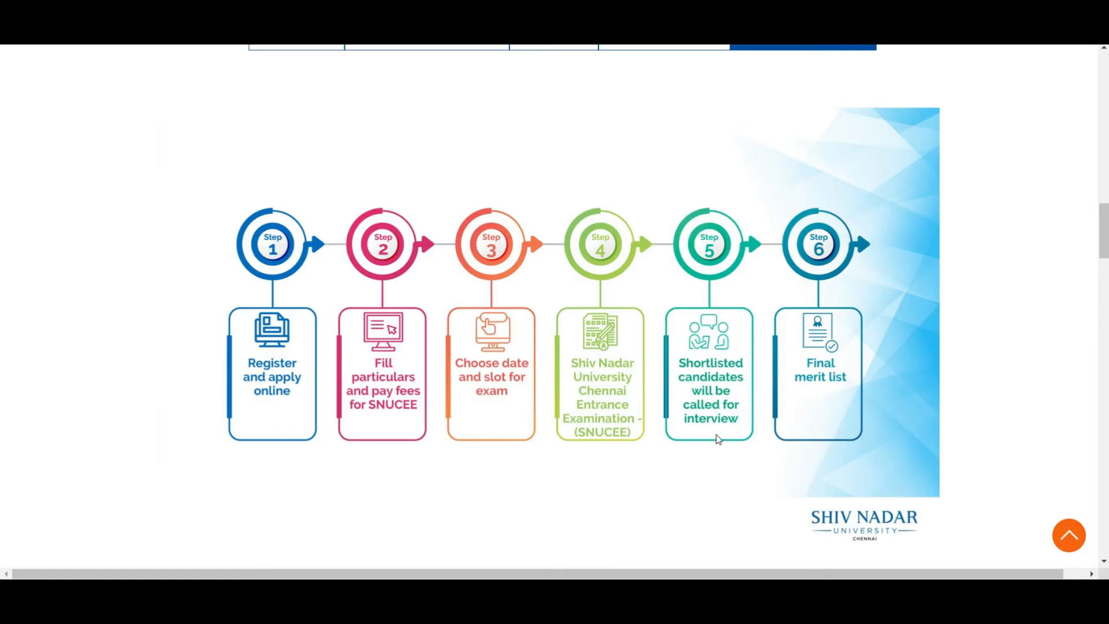
mouse_move(788, 382)
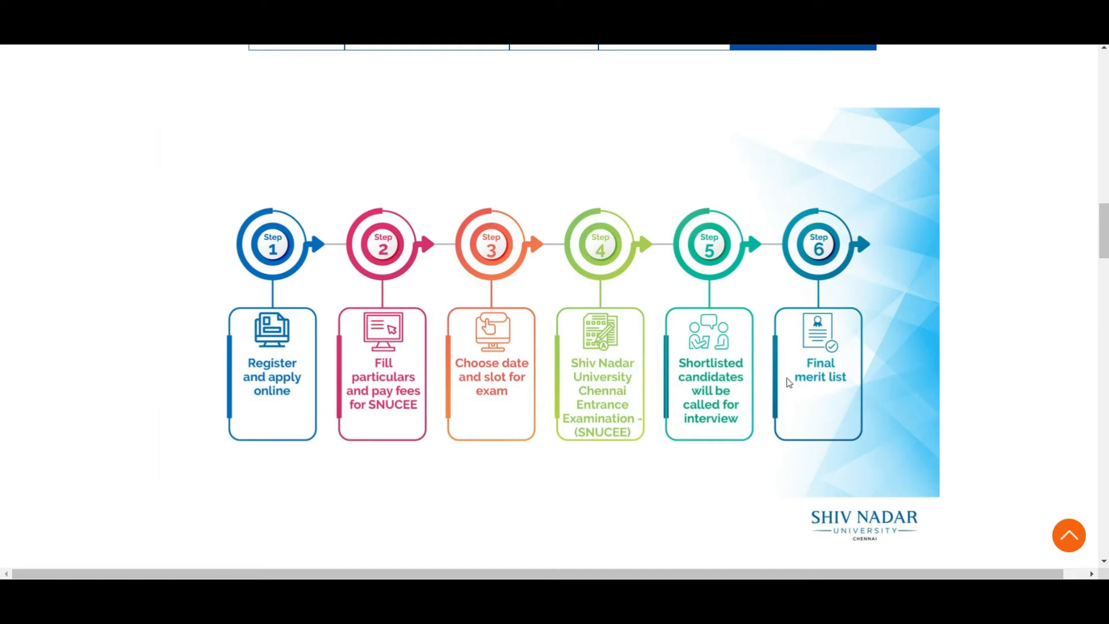
mouse_move(810, 381)
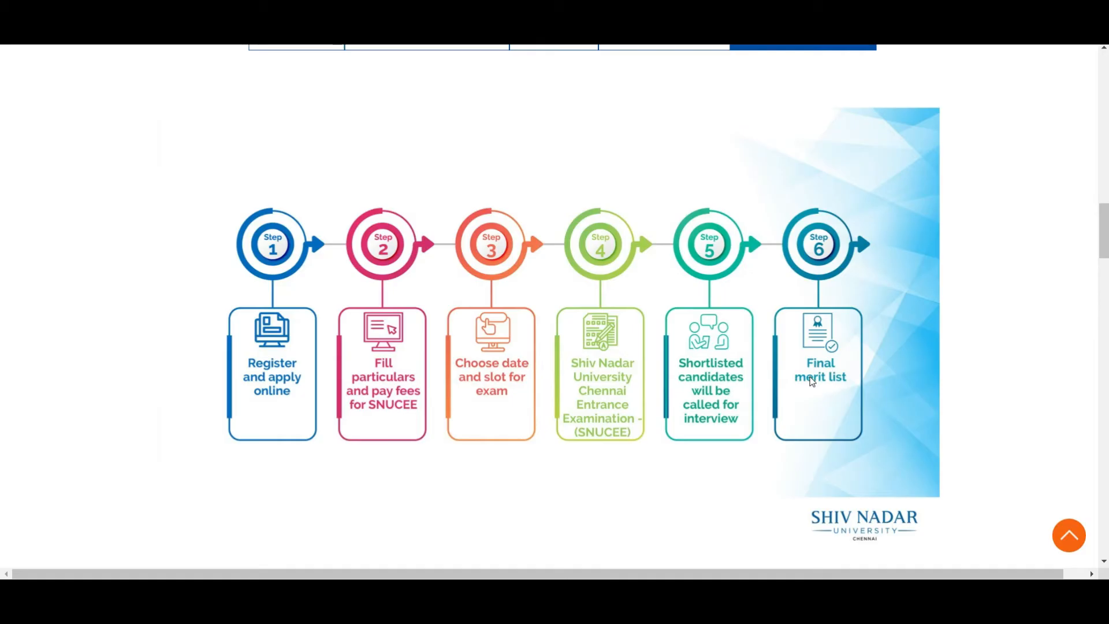
Step: Show SNUCEE exam details: two-hour duration, aptitude and core subjects, program-wise weightages
left_click(426, 99)
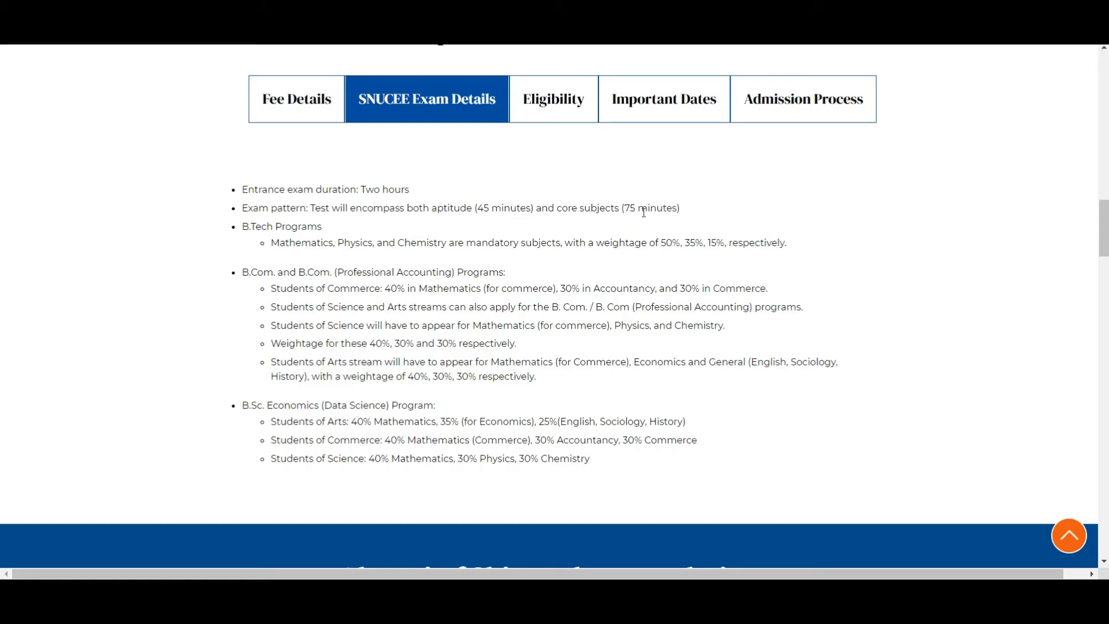
mouse_move(618, 220)
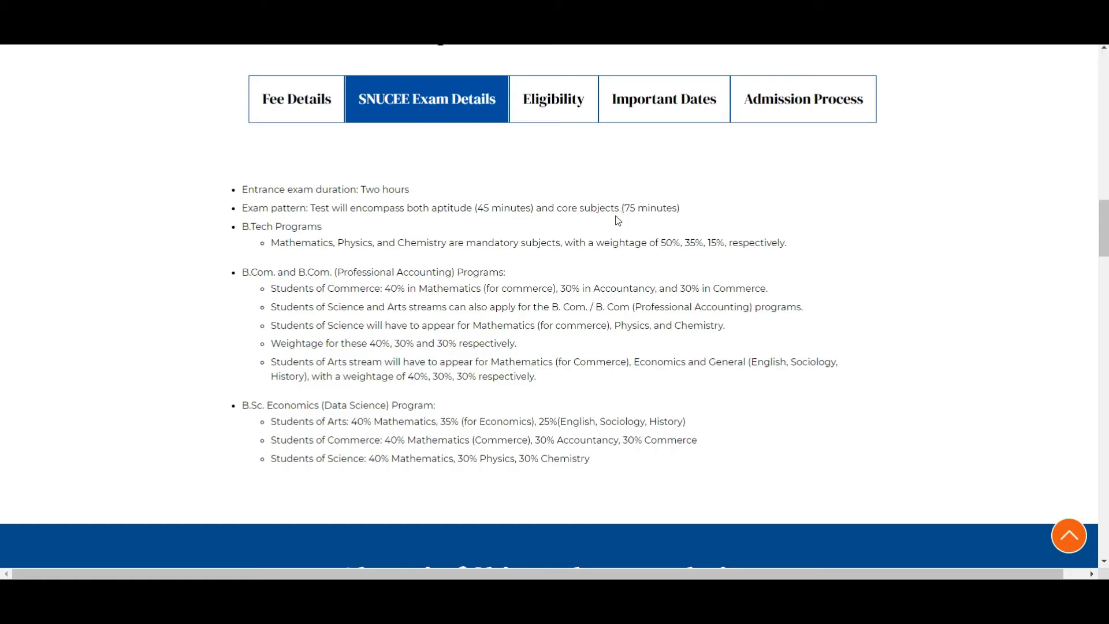
mouse_move(327, 254)
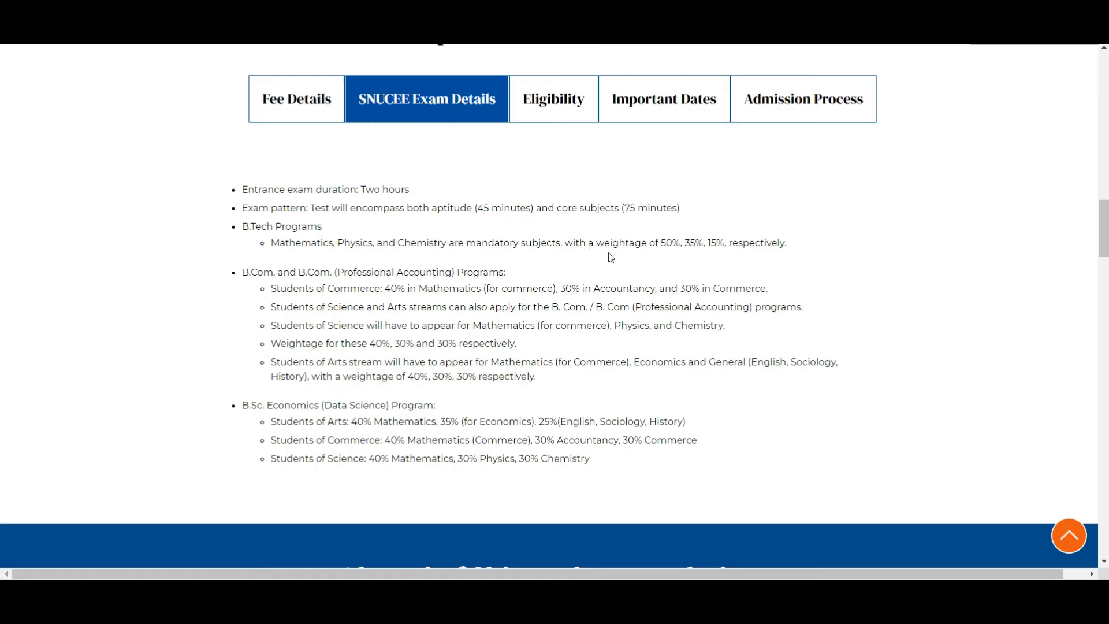
mouse_move(684, 253)
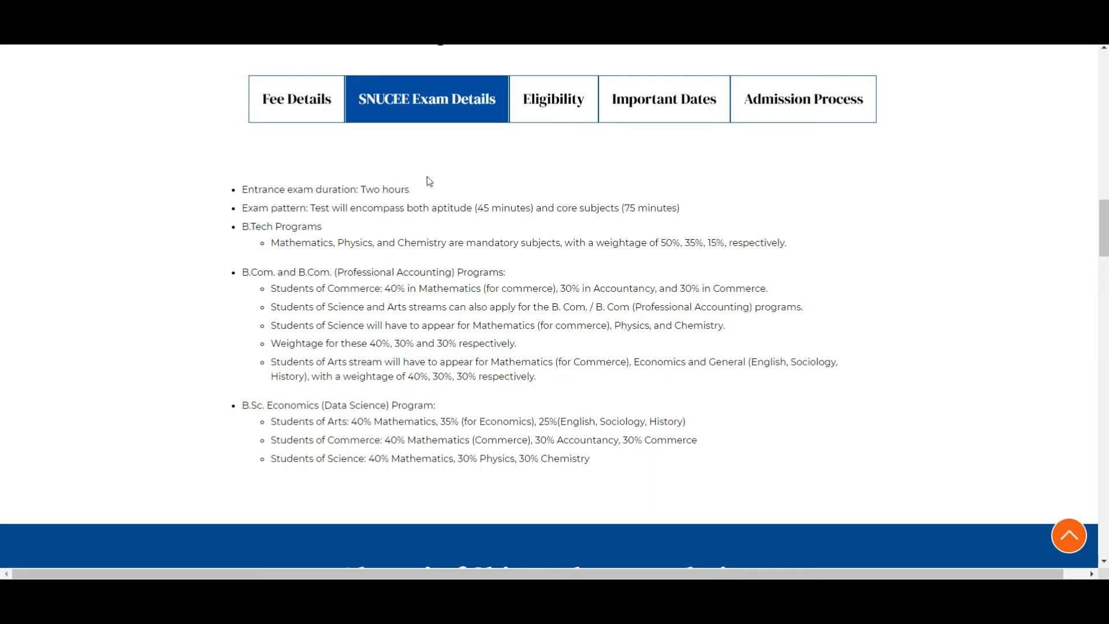
Step: Show the eligibility criteria listing mandatory 12th-standard subjects for each program
left_click(552, 98)
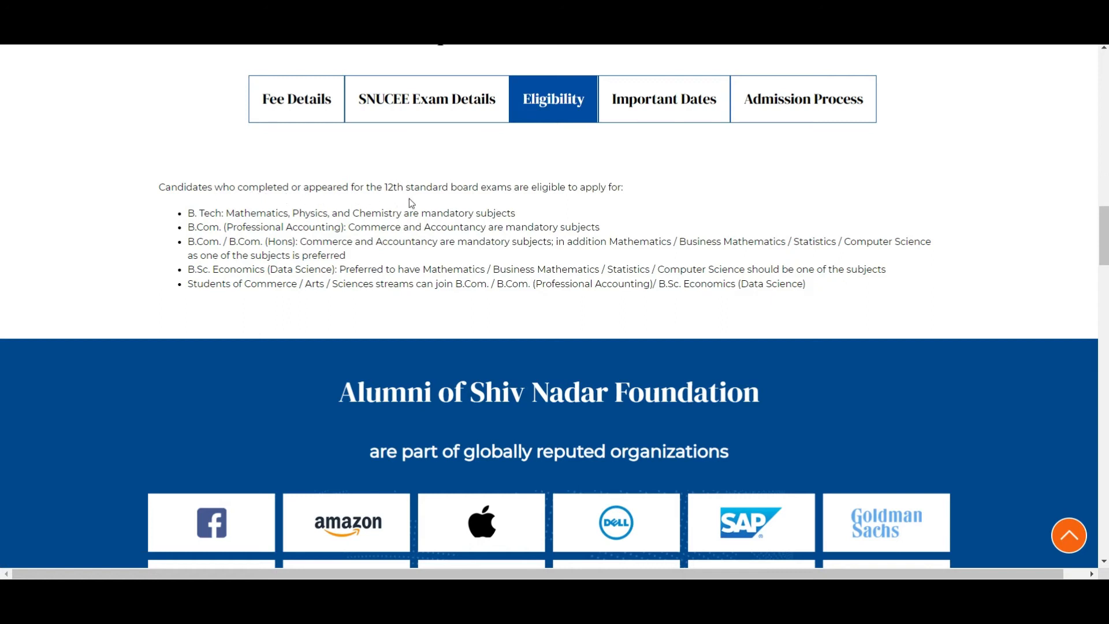
mouse_move(602, 208)
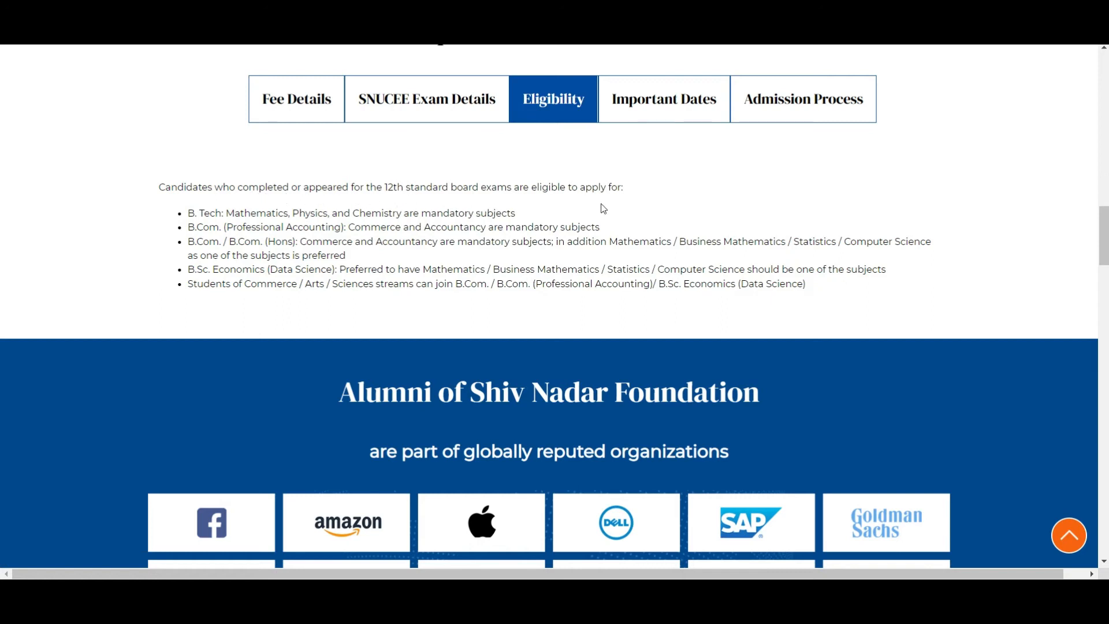
mouse_move(259, 214)
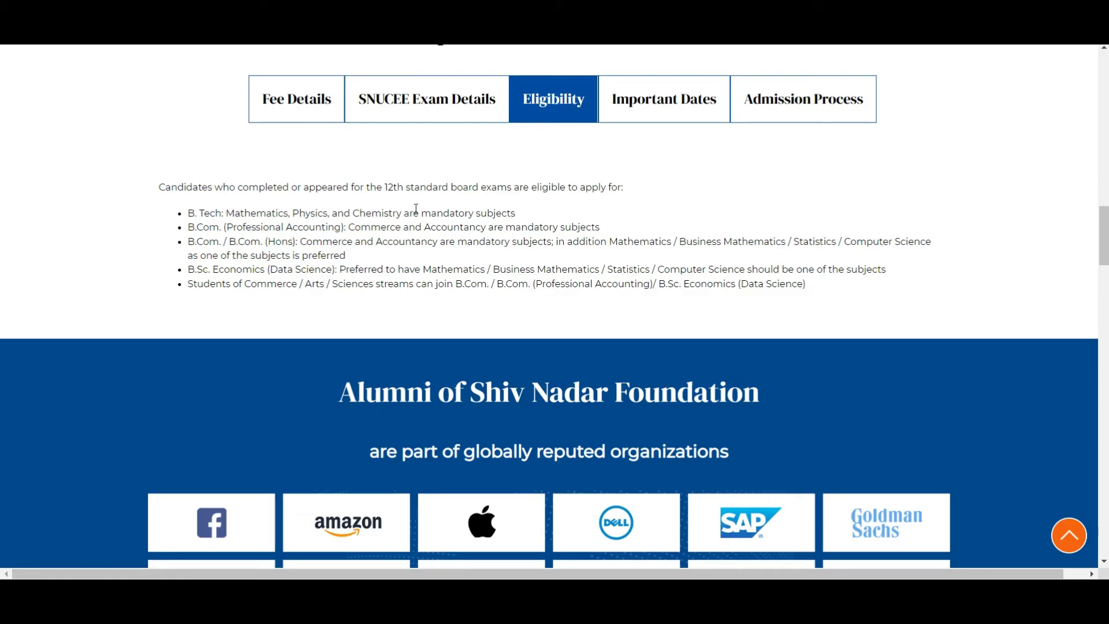
Step: Display the four May–July 2022 exam phases with their application deadlines
left_click(662, 99)
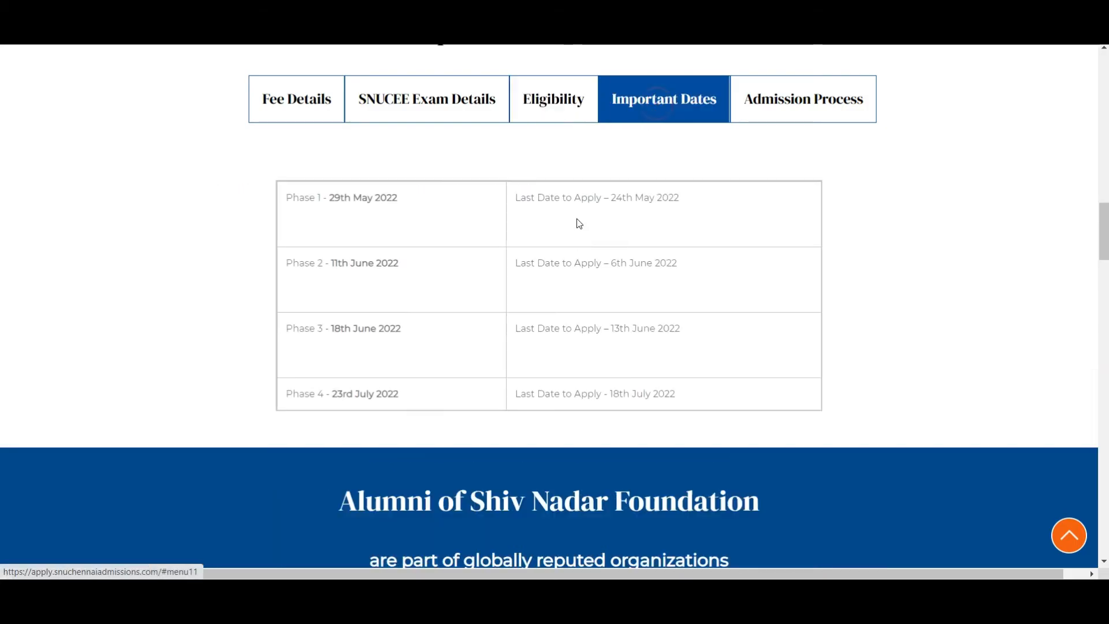
mouse_move(652, 291)
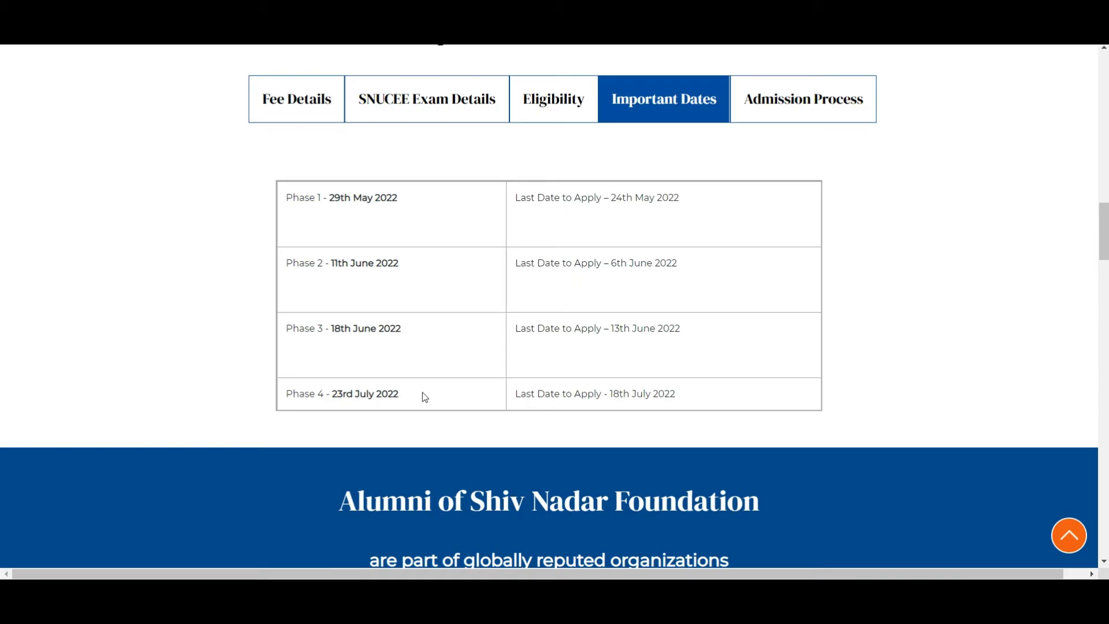
mouse_move(611, 405)
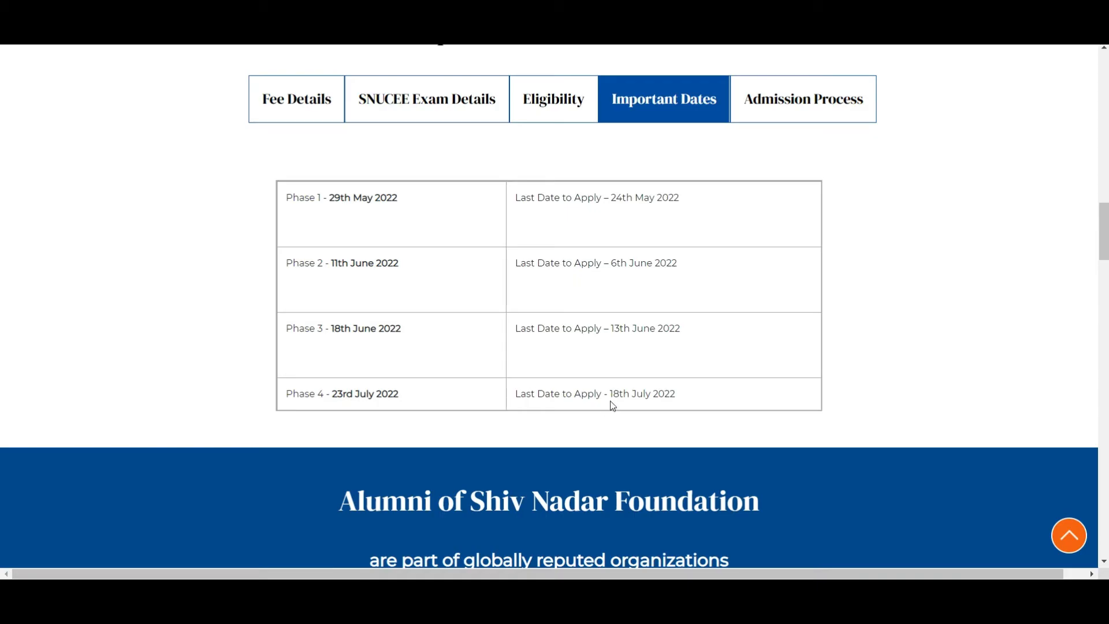
mouse_move(686, 399)
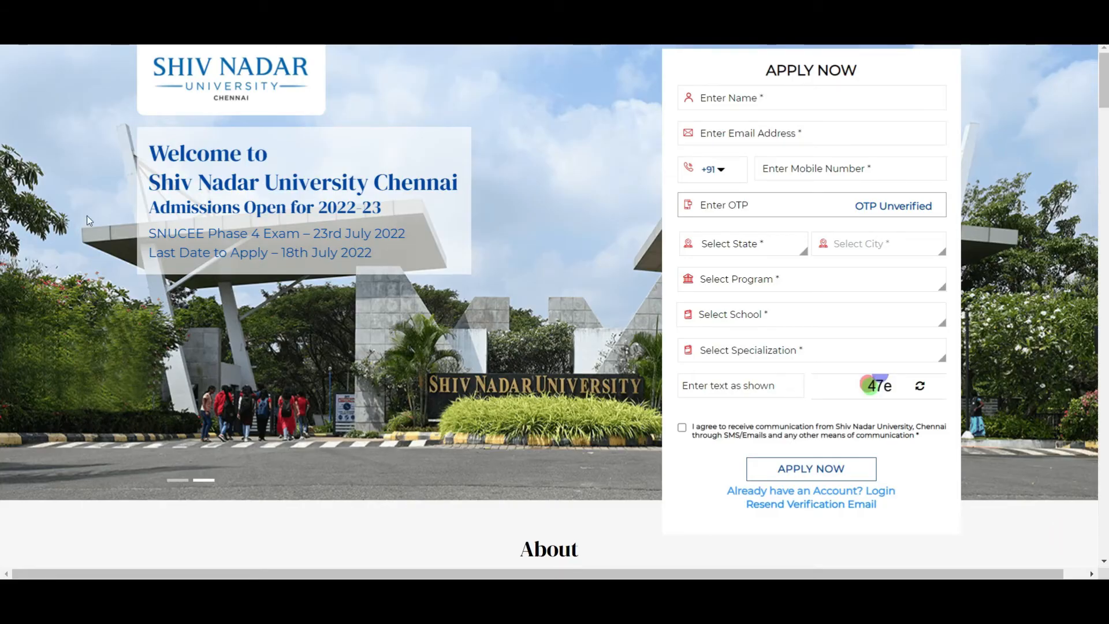
mouse_move(595, 154)
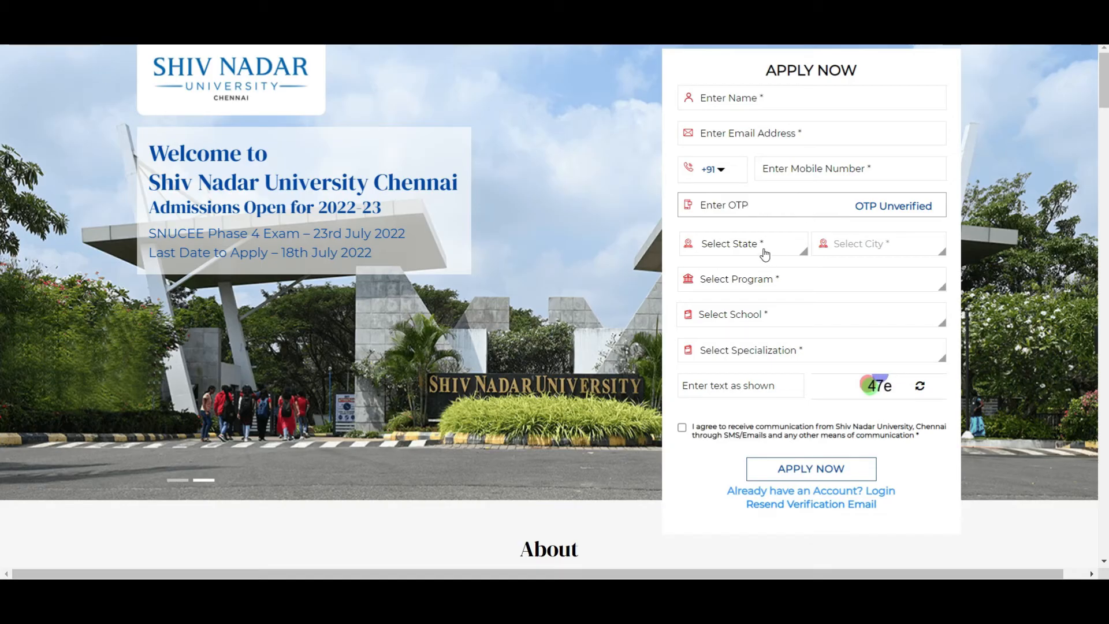
Step: Choose Engineering and School of Engineering in the apply form, listing the specialization options
left_click(764, 279)
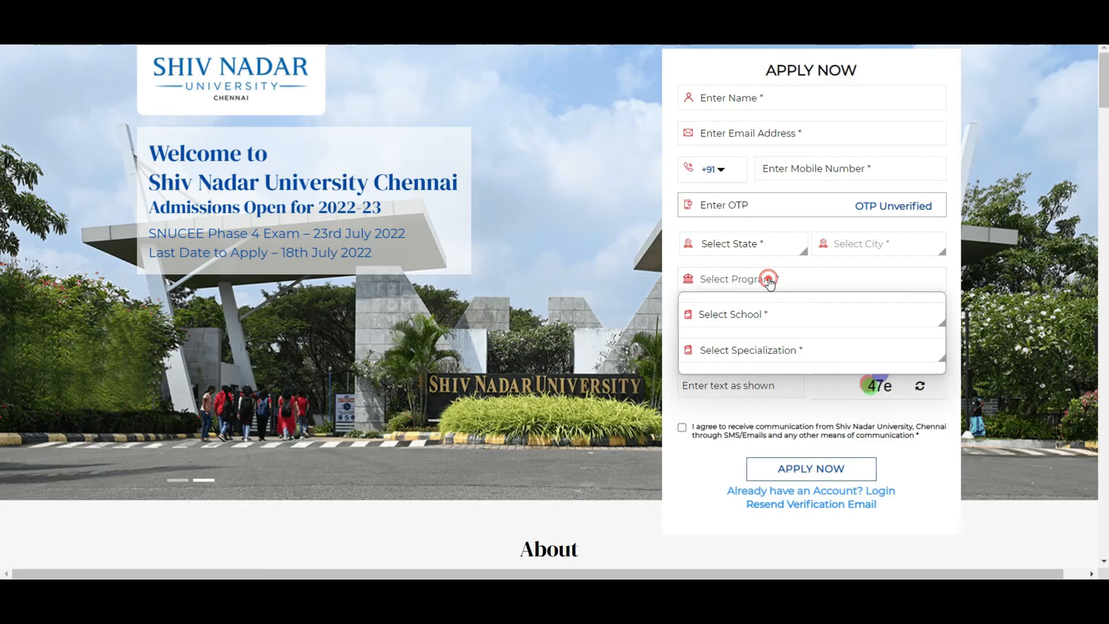
left_click(749, 278)
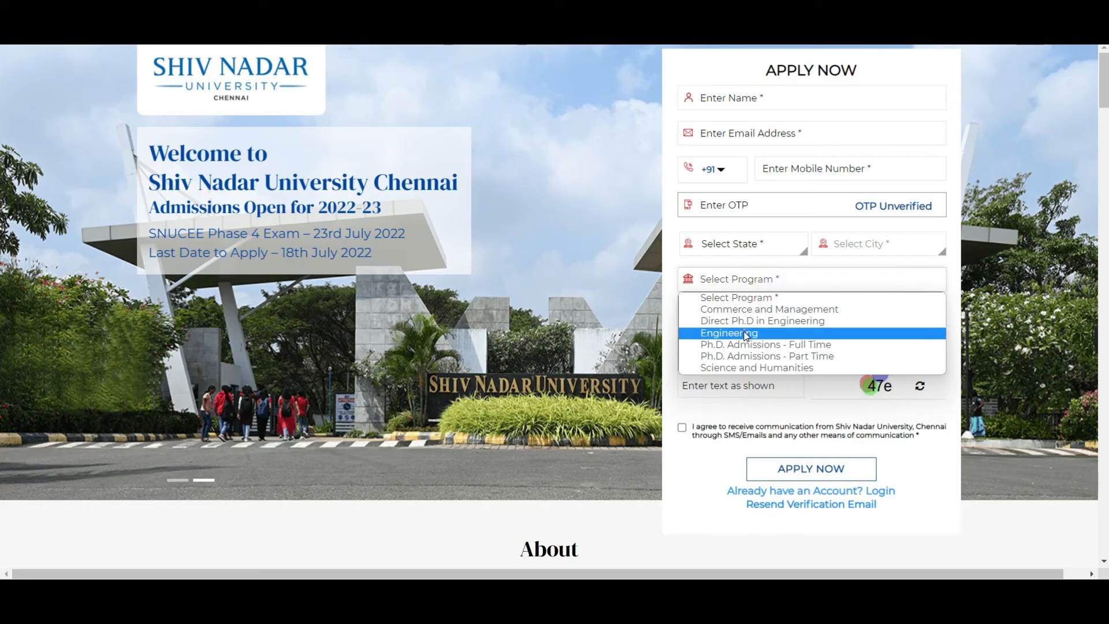
left_click(728, 333)
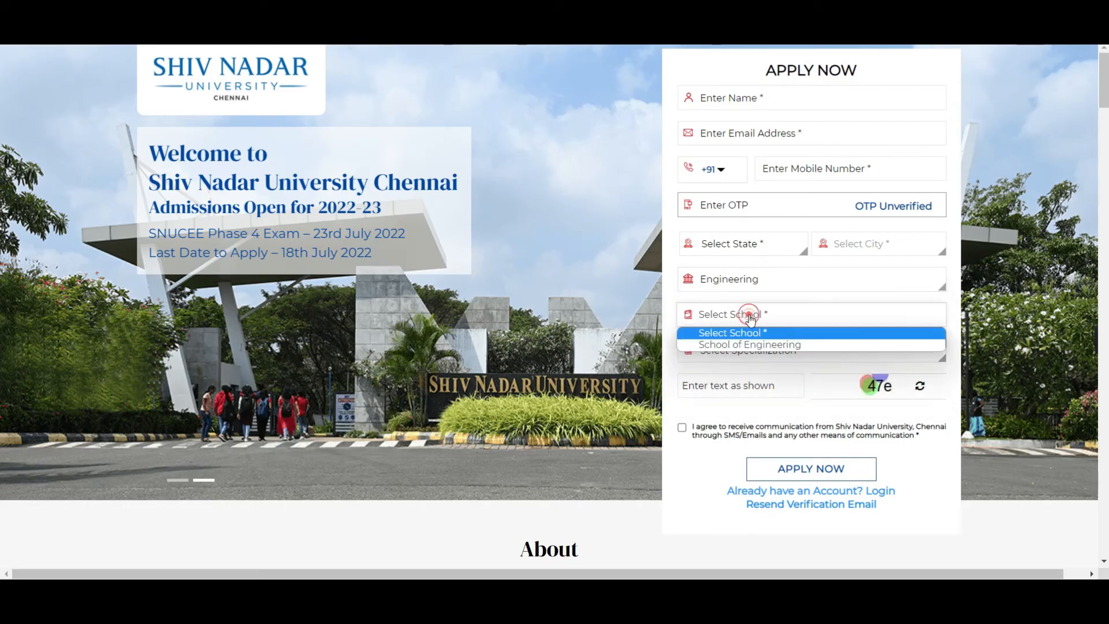
left_click(748, 343)
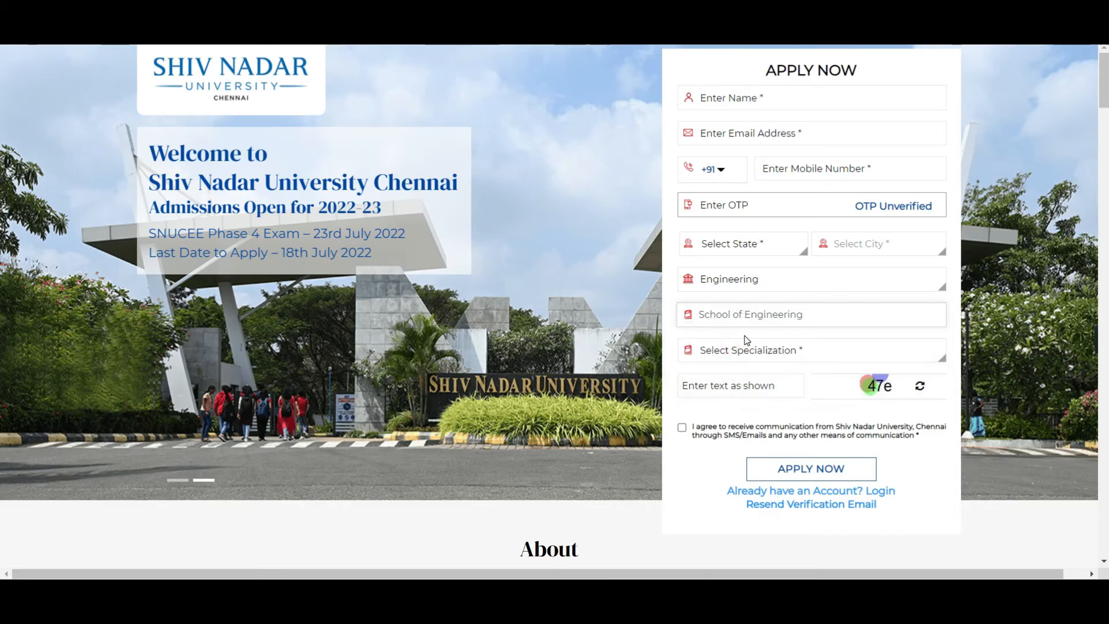
left_click(811, 350)
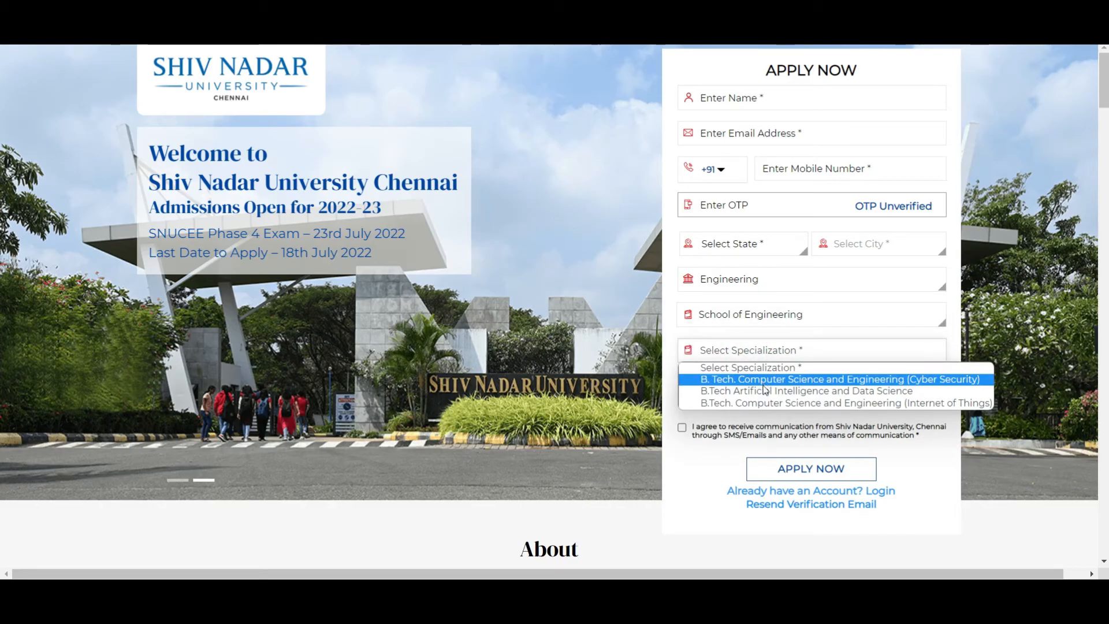
mouse_move(767, 391)
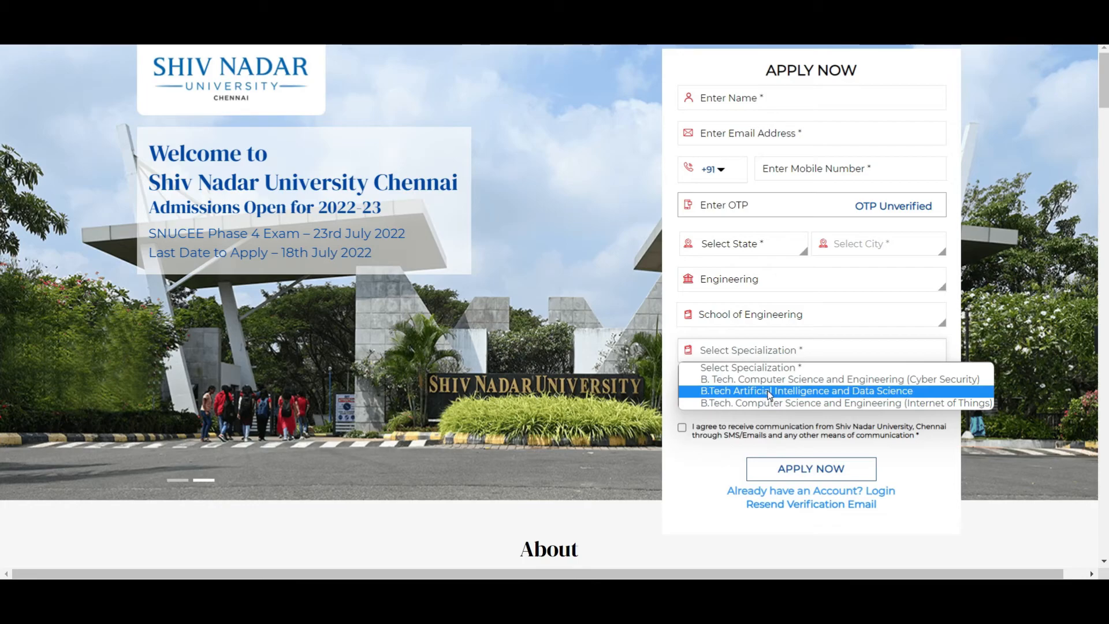
mouse_move(791, 403)
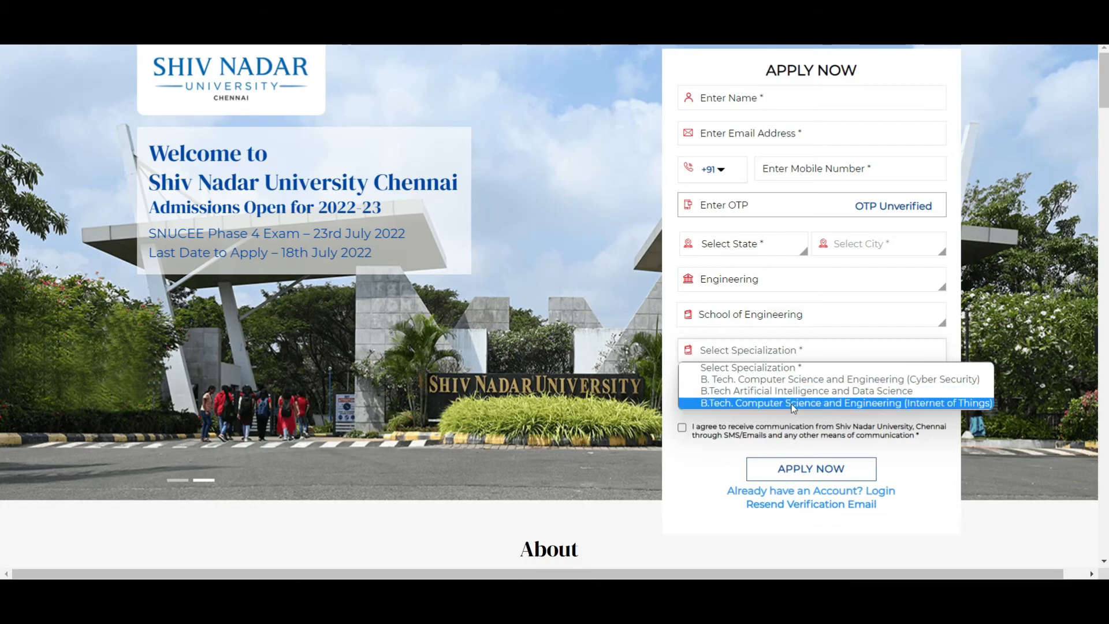
mouse_move(705, 391)
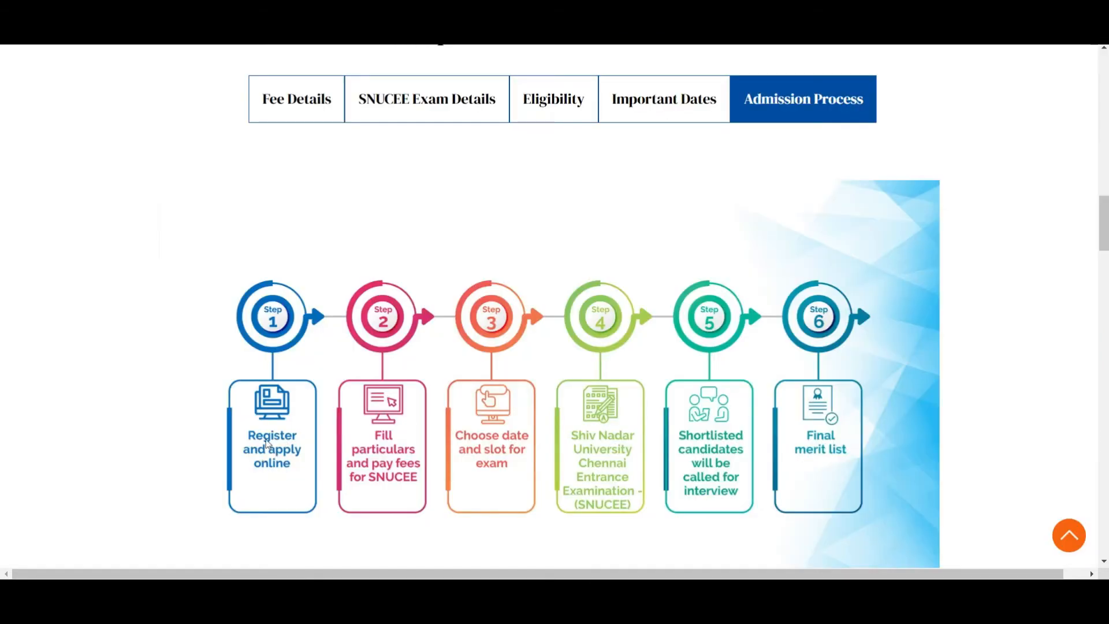
mouse_move(384, 440)
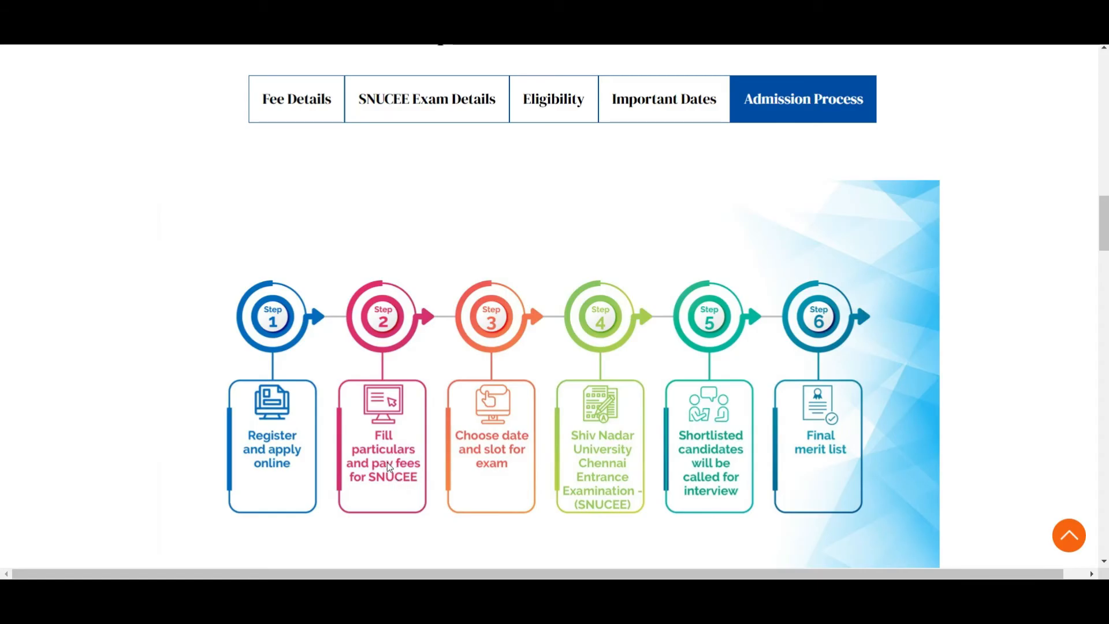
mouse_move(538, 427)
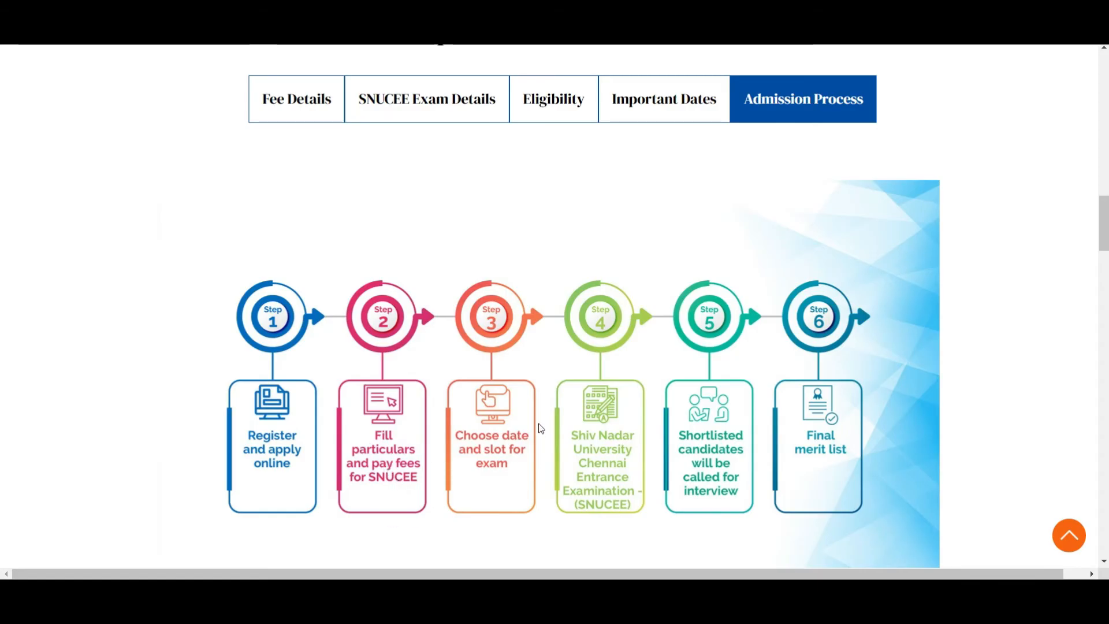
mouse_move(495, 456)
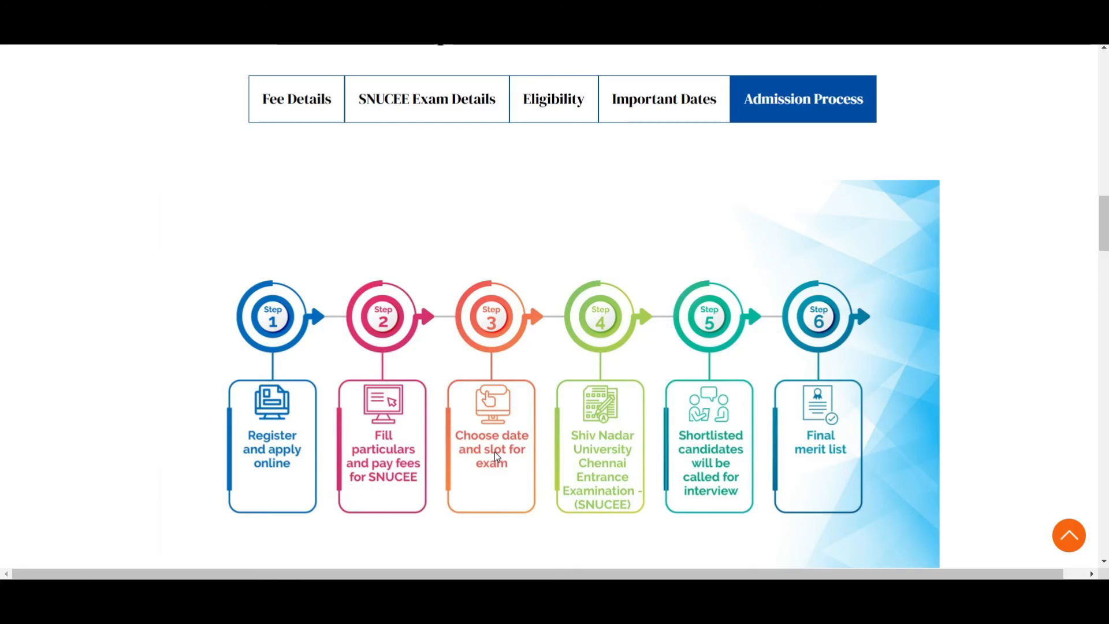
mouse_move(521, 475)
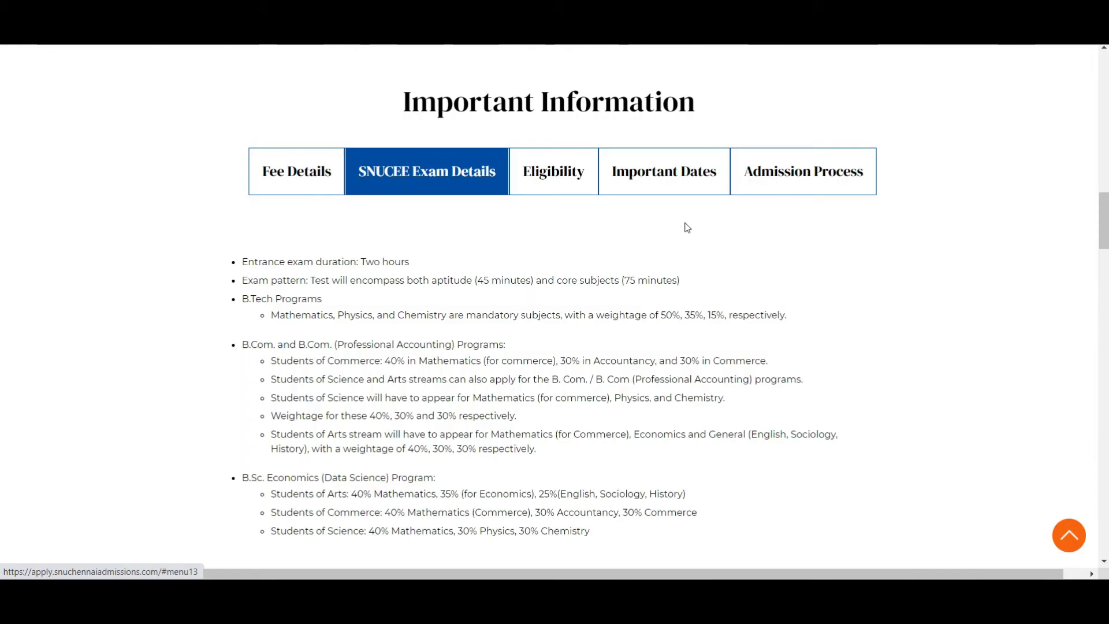
mouse_move(769, 555)
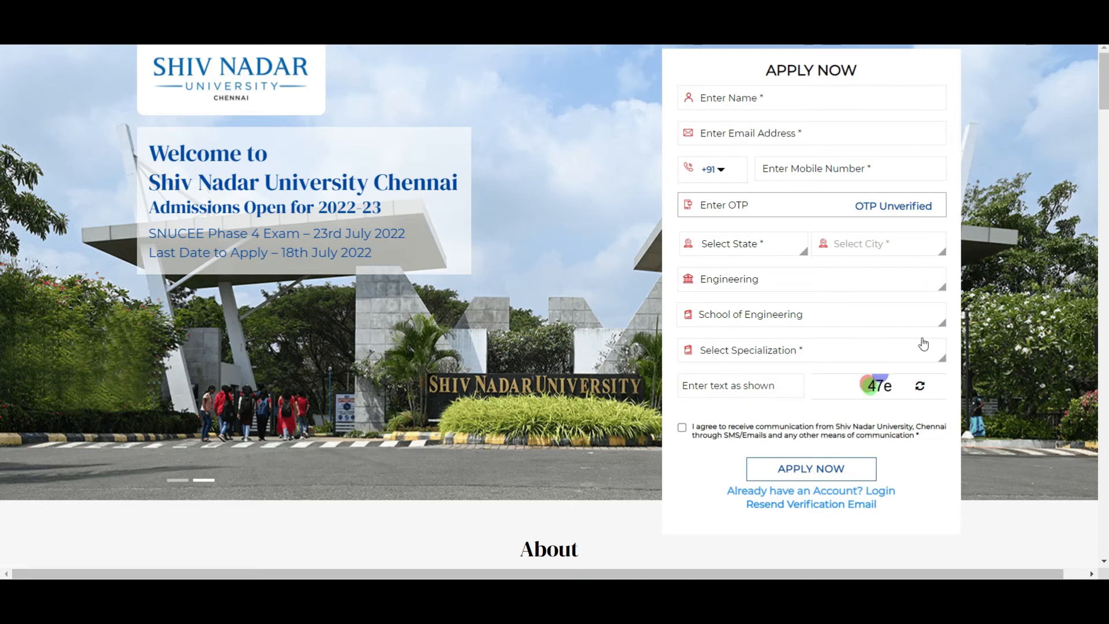
mouse_move(919, 334)
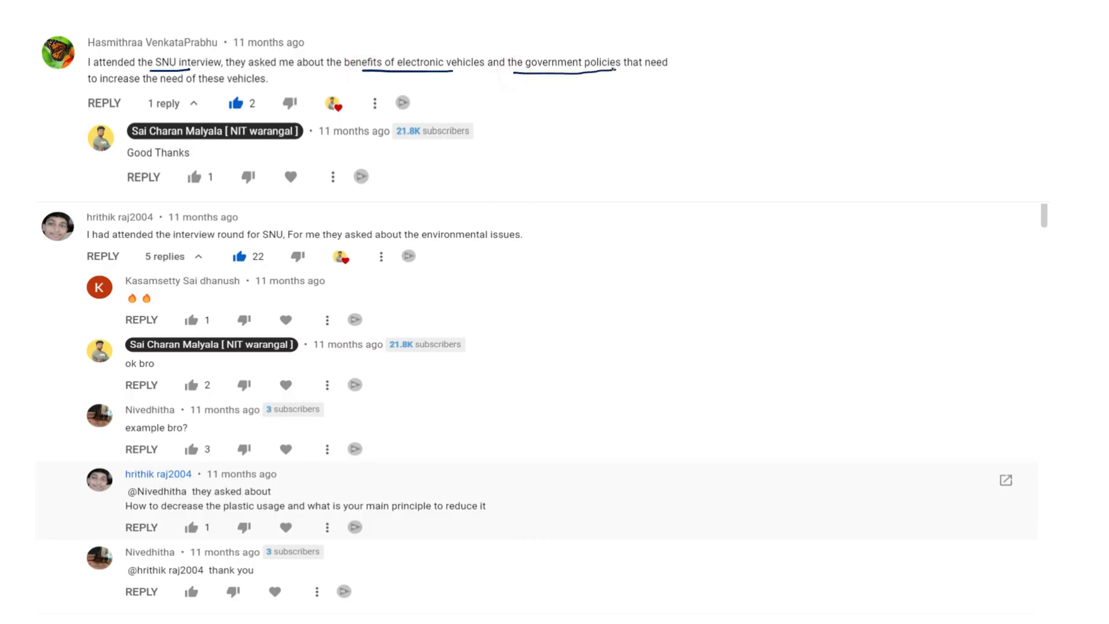
Step: Pick the annotation pen and underline the handwritten word Comment
left_click(145, 92)
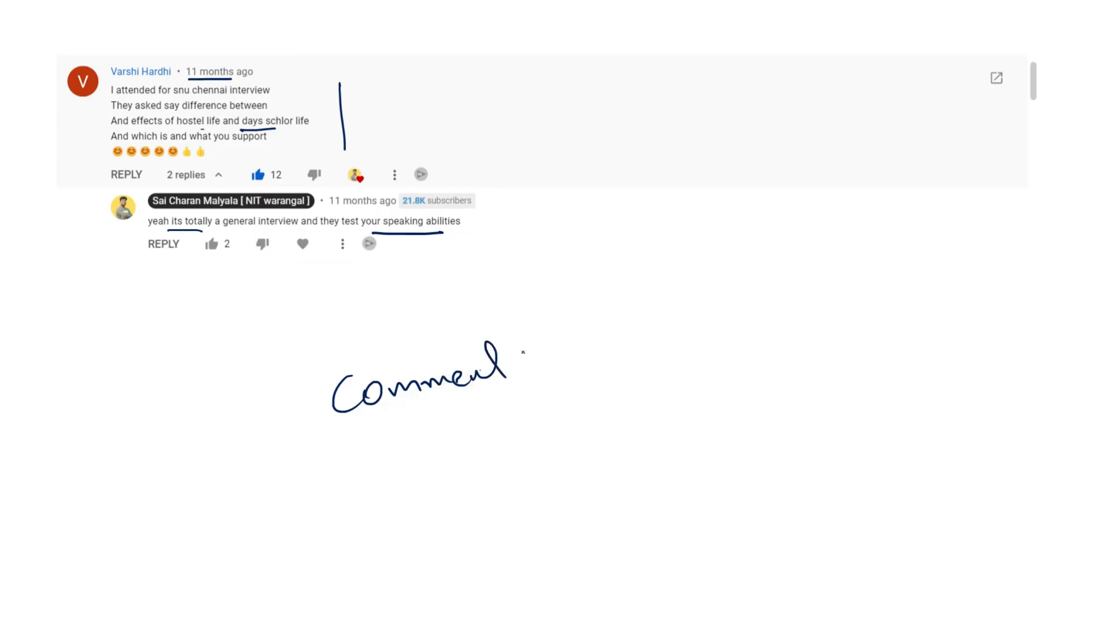
left_click_drag(375, 442, 516, 406)
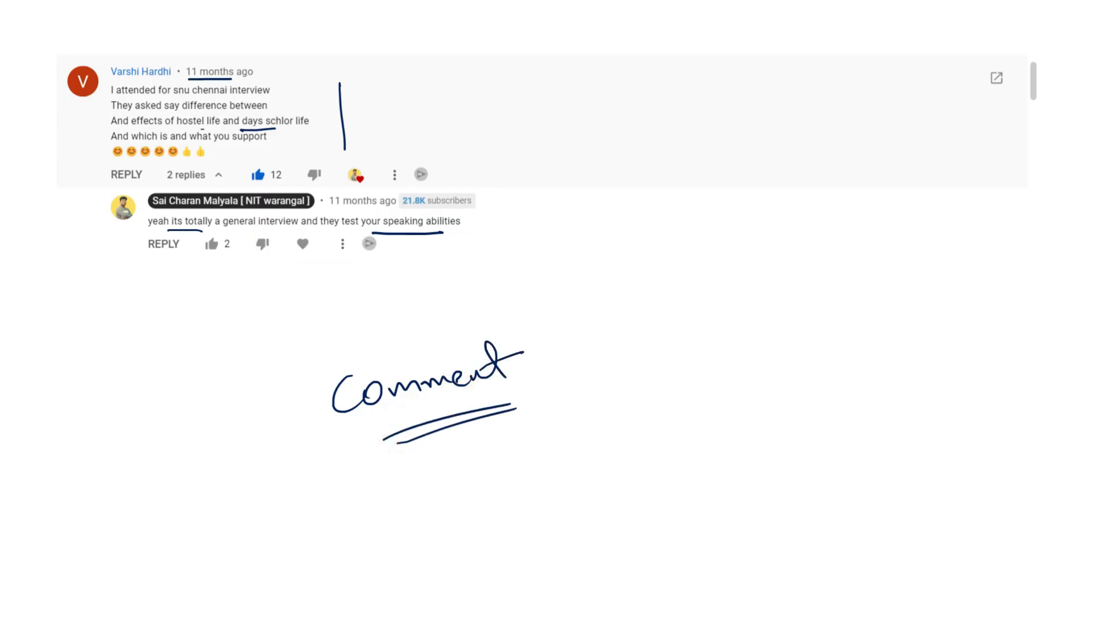